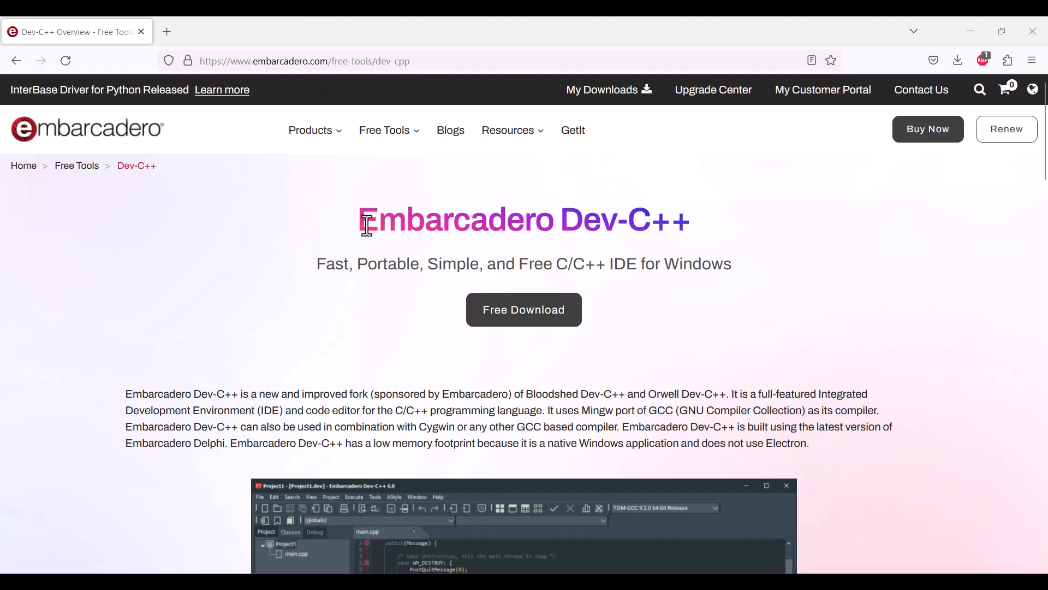
mouse_move(707, 234)
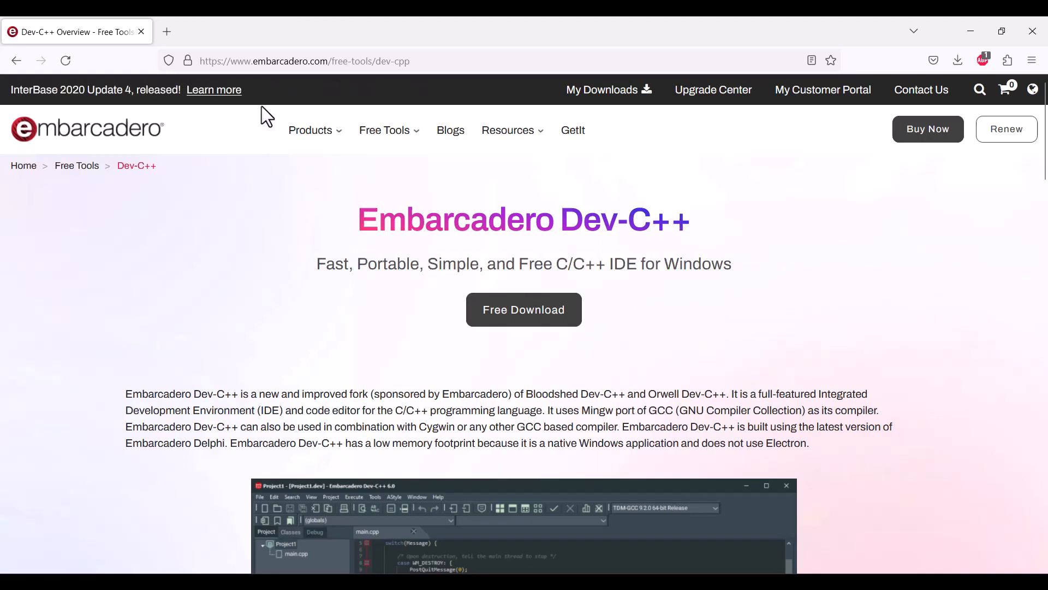
- Search for devc in a new tab and look over bloodshed.net's Dev-C++ download options
type("devc")
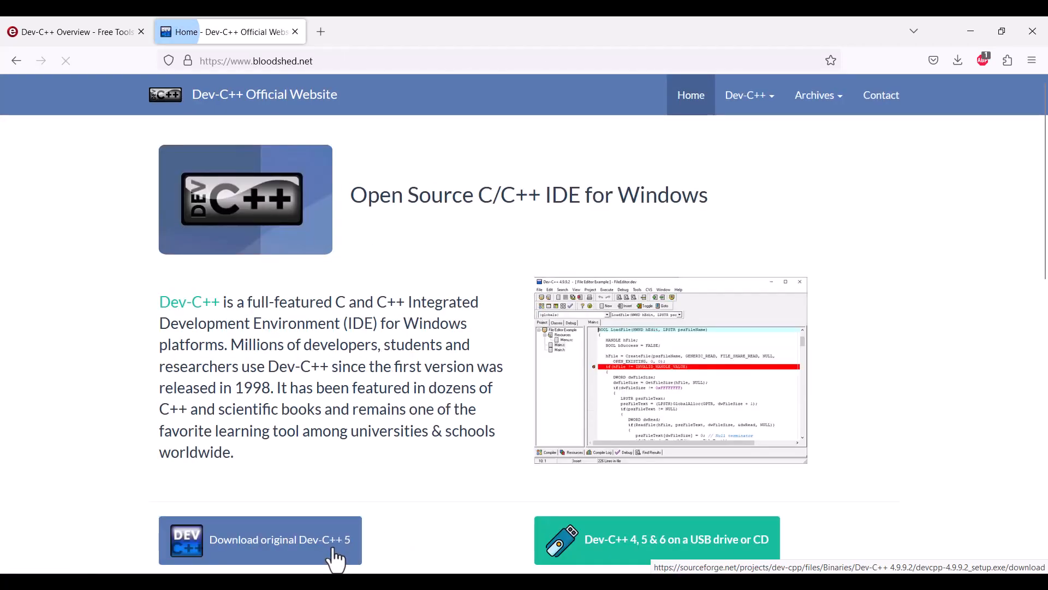
scroll("down", 3)
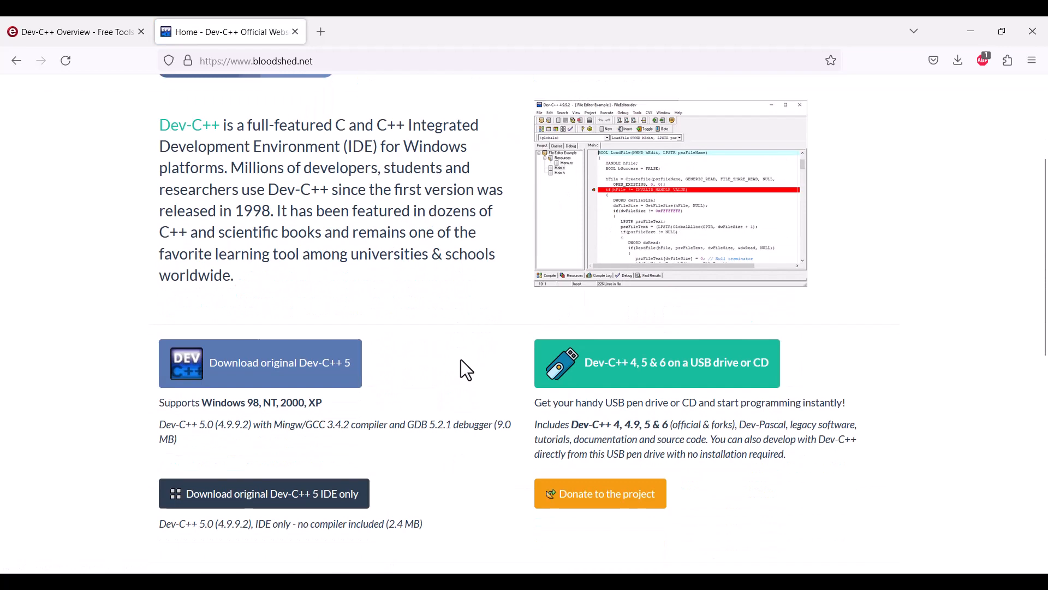
scroll("up", 3)
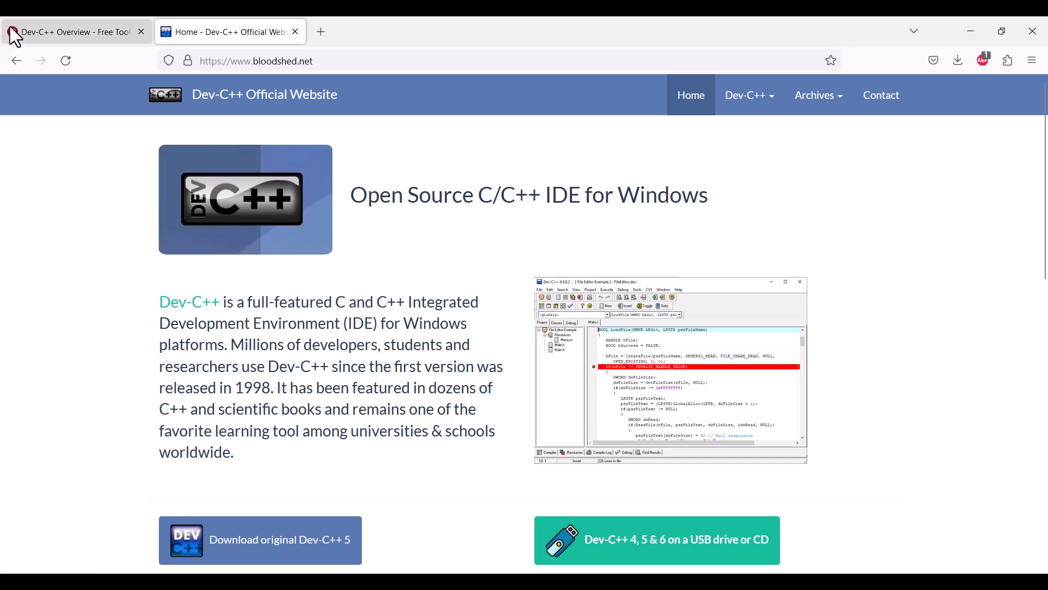
- Return to the Embarcadero Dev-C++ page and review its features down to Download the Latest Release
left_click(74, 32)
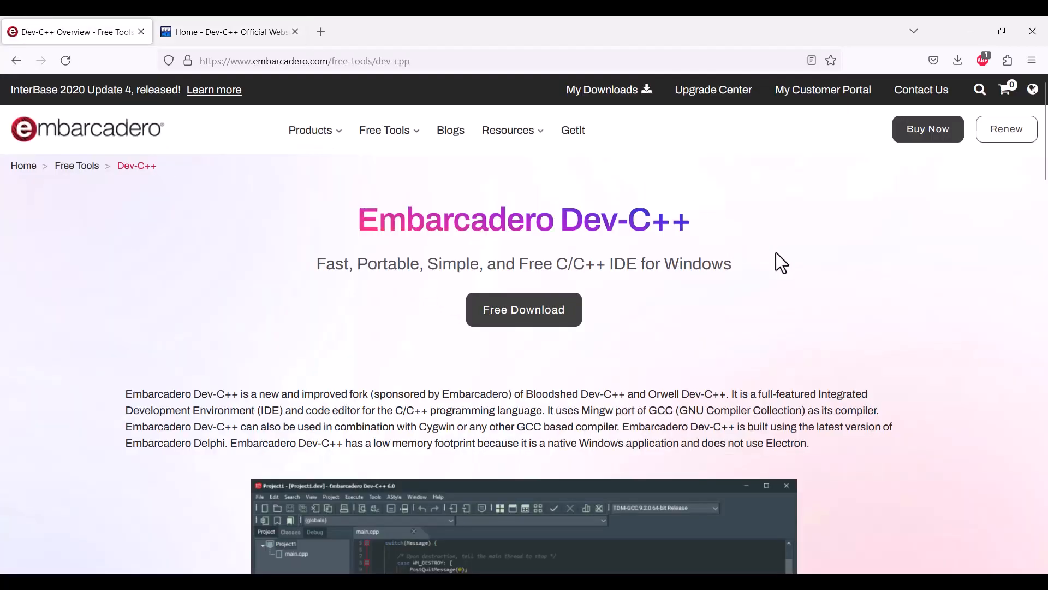
mouse_move(756, 295)
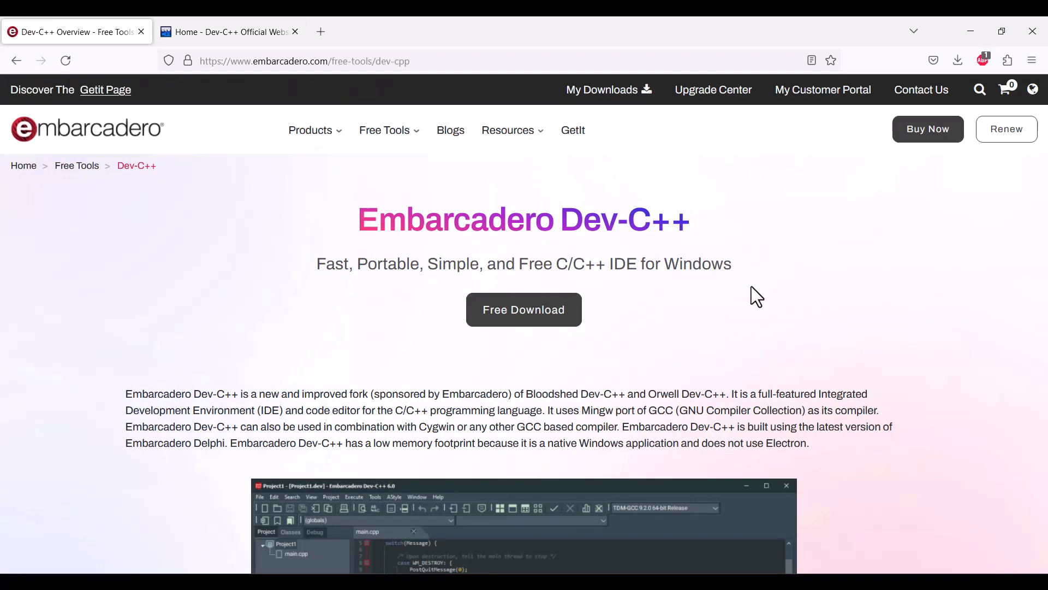
scroll("down", 3)
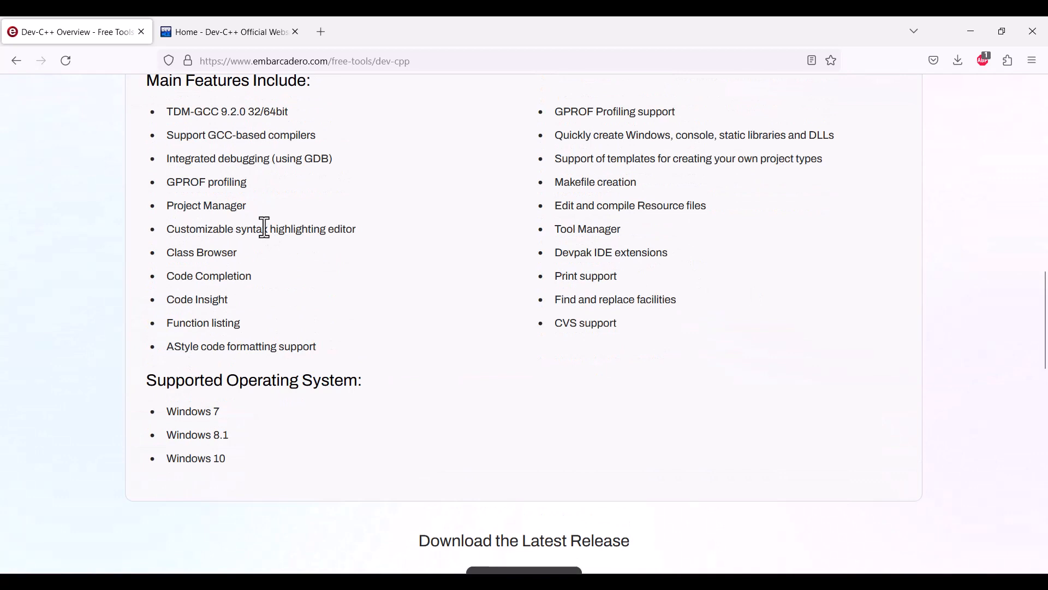
mouse_move(241, 318)
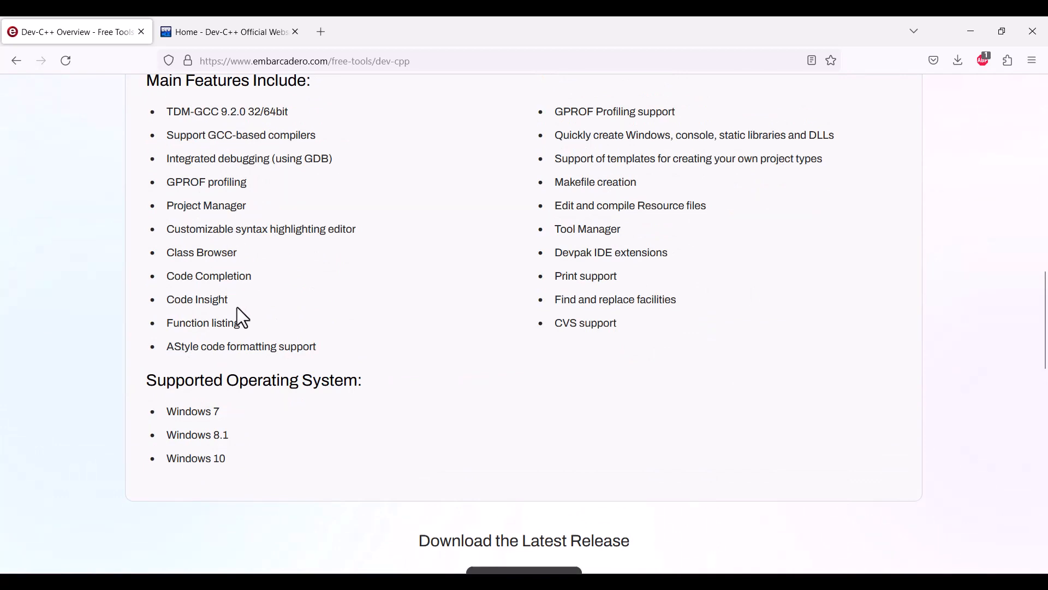
mouse_move(227, 117)
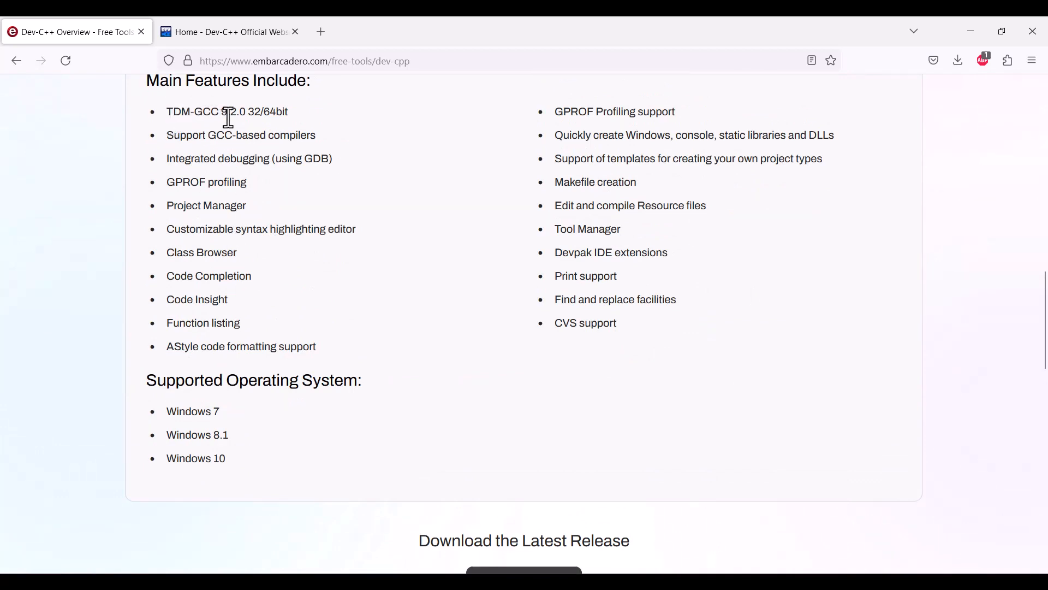
mouse_move(190, 154)
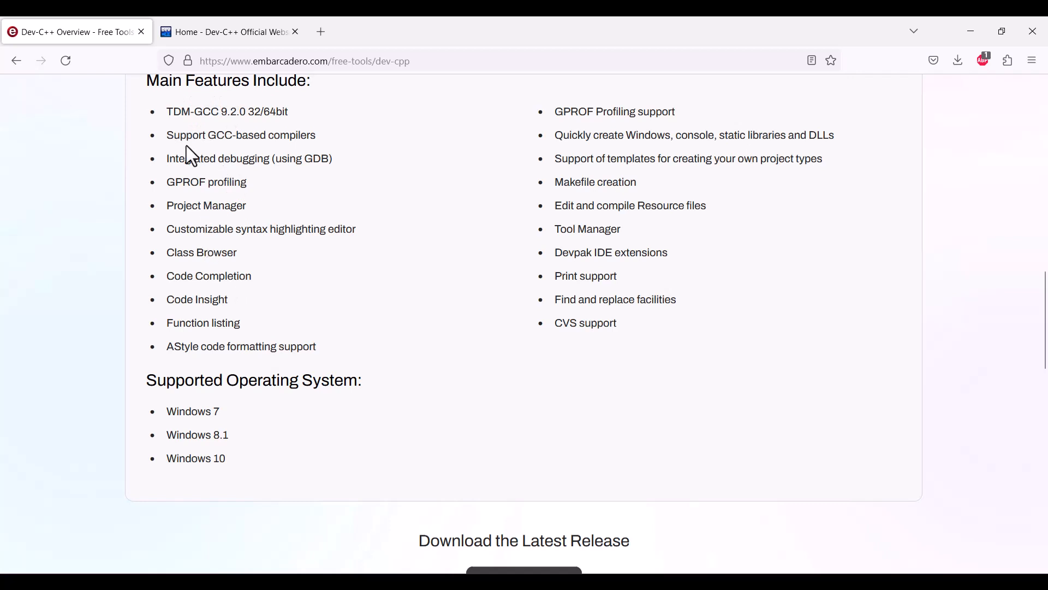
mouse_move(242, 164)
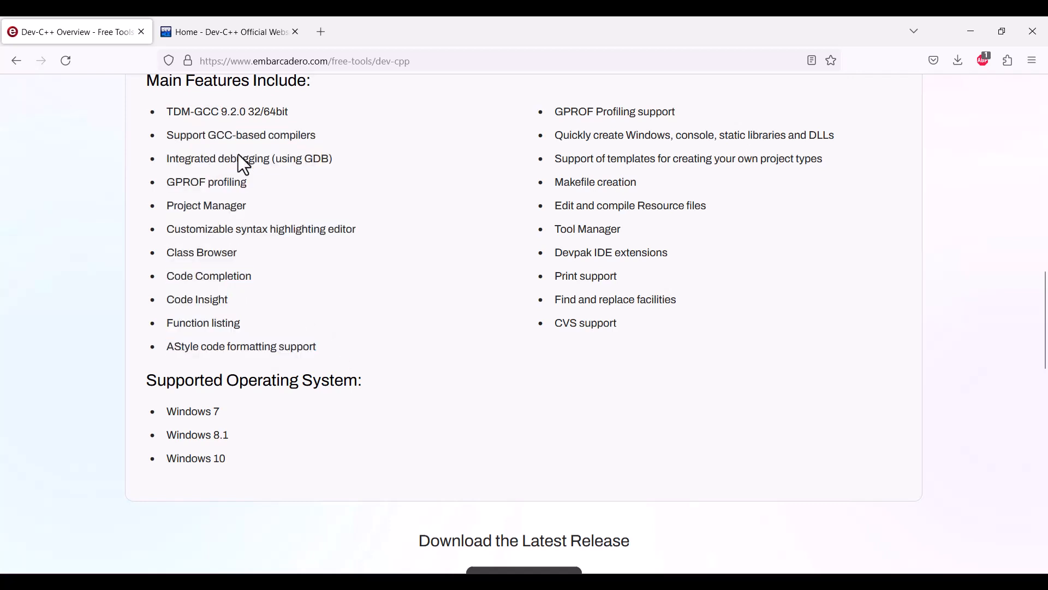
mouse_move(266, 179)
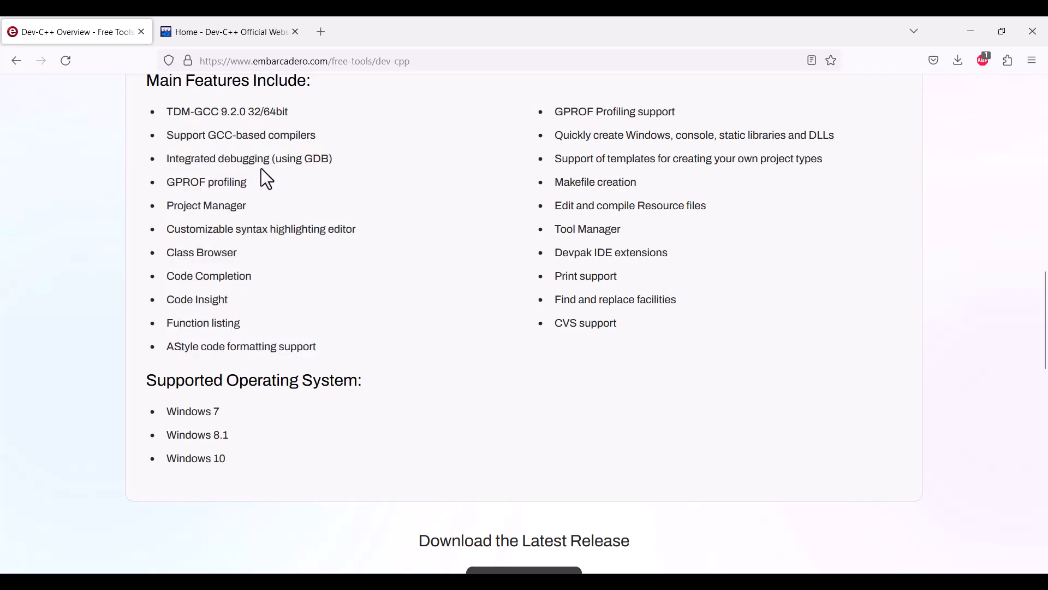
left_click_drag(564, 111, 619, 323)
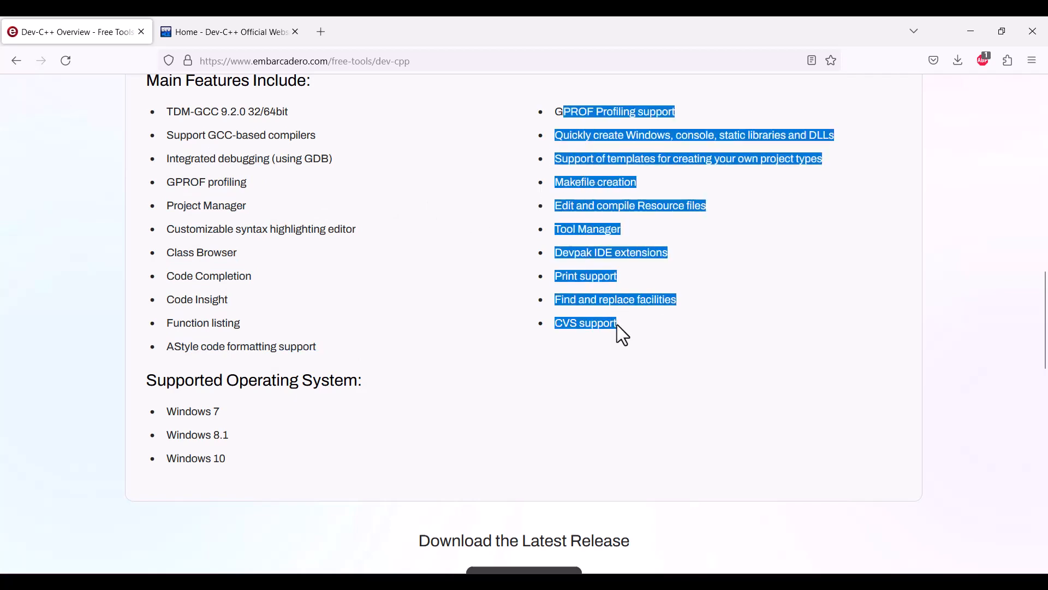
scroll("down", 3)
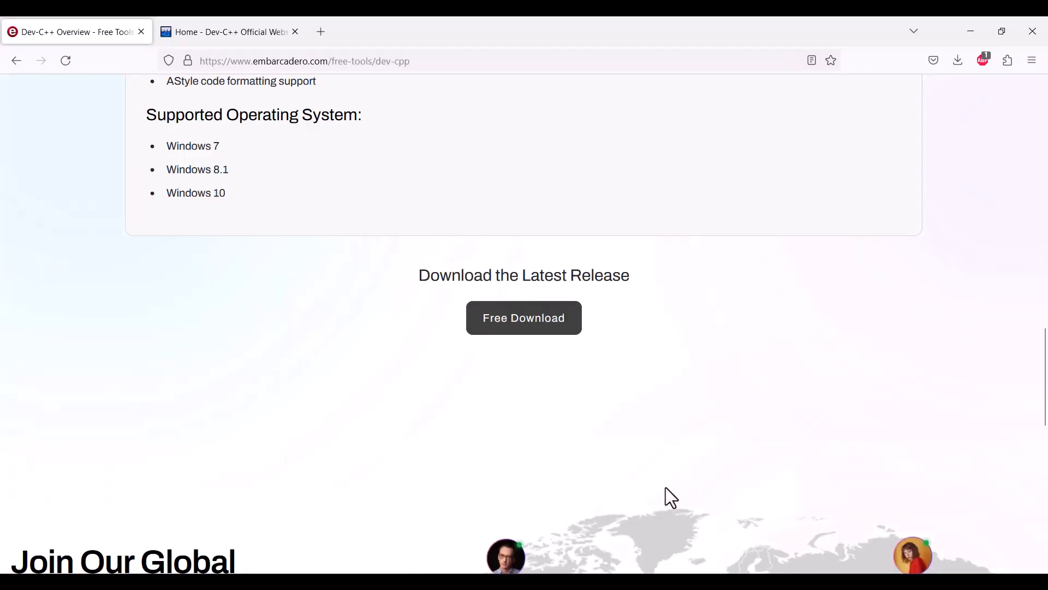
- Download and launch the Dev-C++ installer, accepting English, the license and all components
left_click(523, 318)
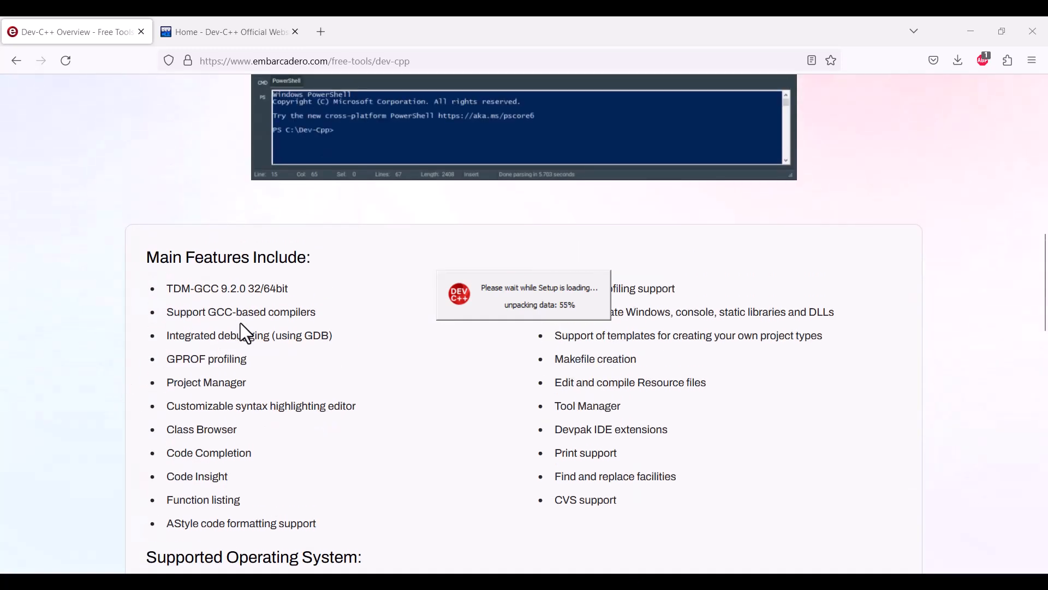
mouse_move(361, 495)
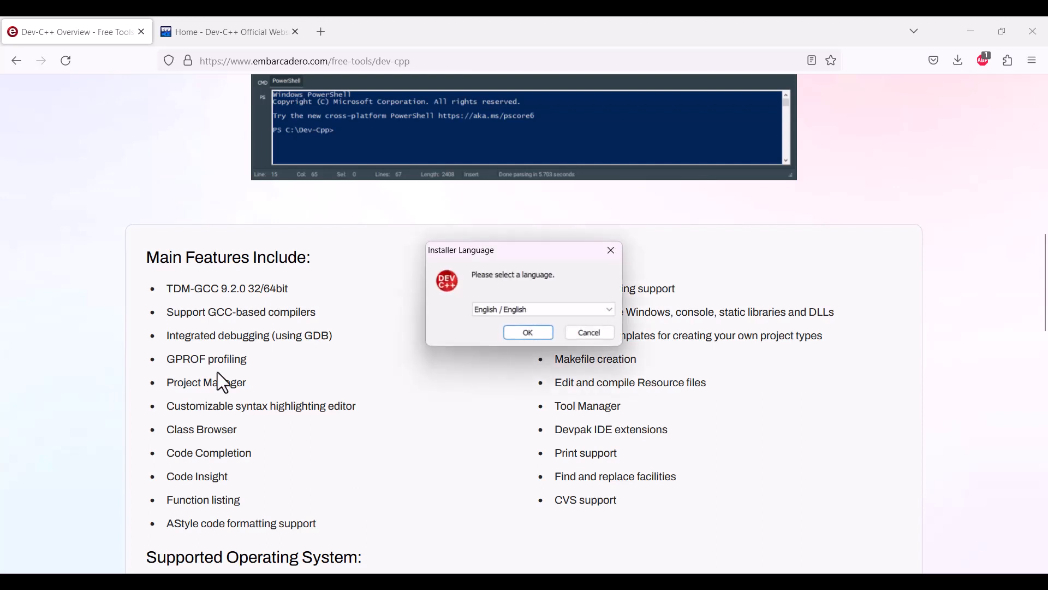
left_click(527, 332)
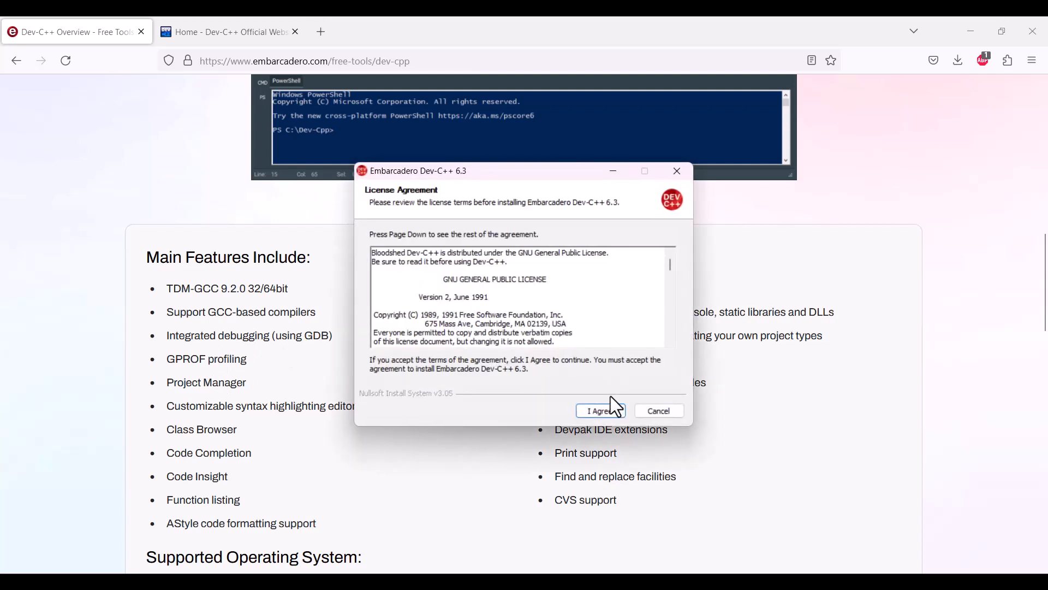
left_click(599, 410)
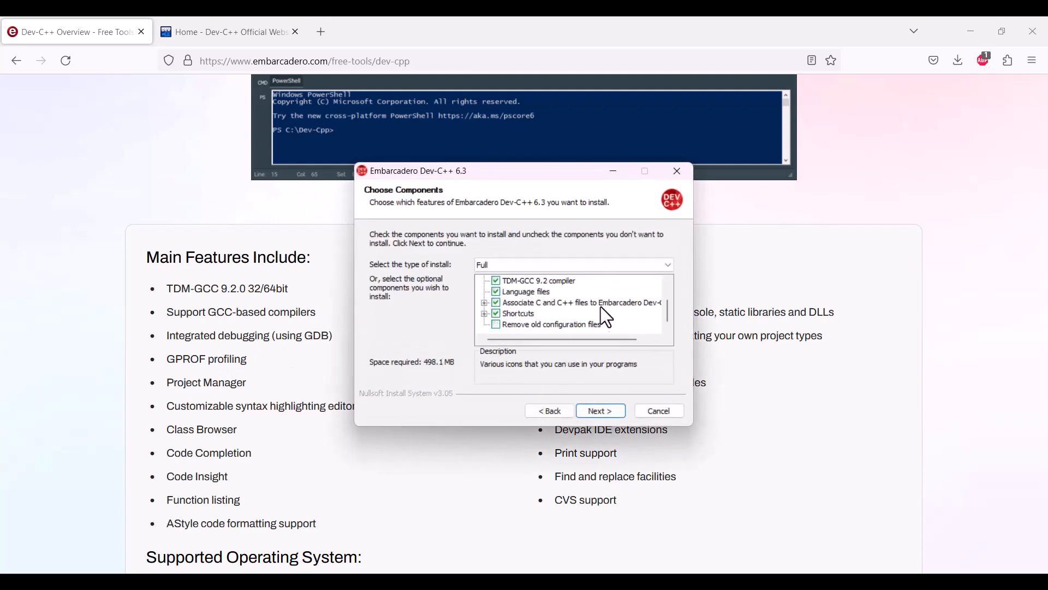
left_click(599, 410)
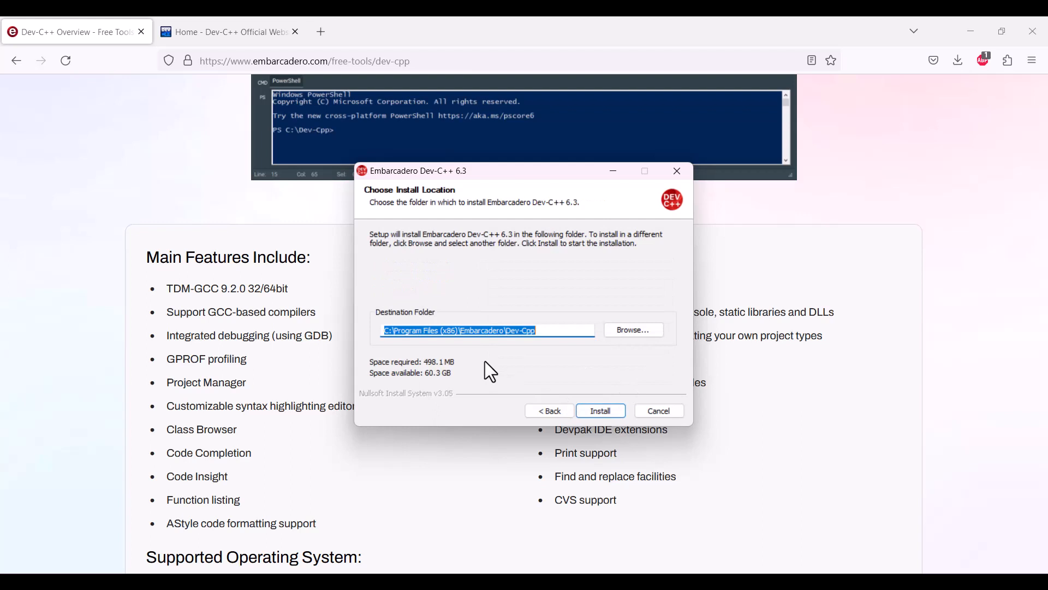
- Change the destination folder to C:\Embarcadero\DevCpp
left_click(488, 329)
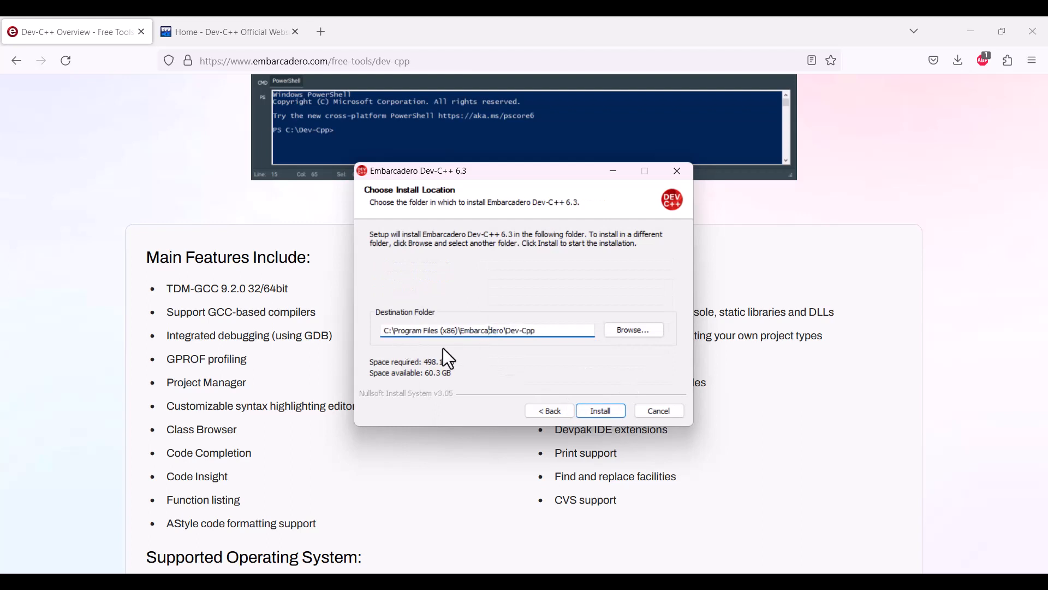
double_click(429, 330)
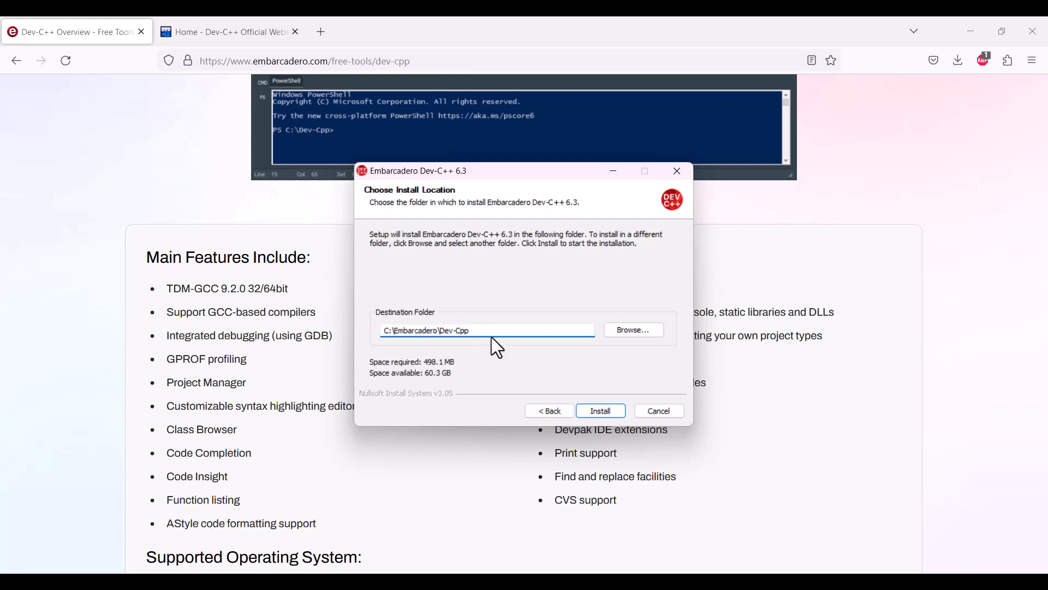
left_click(447, 330)
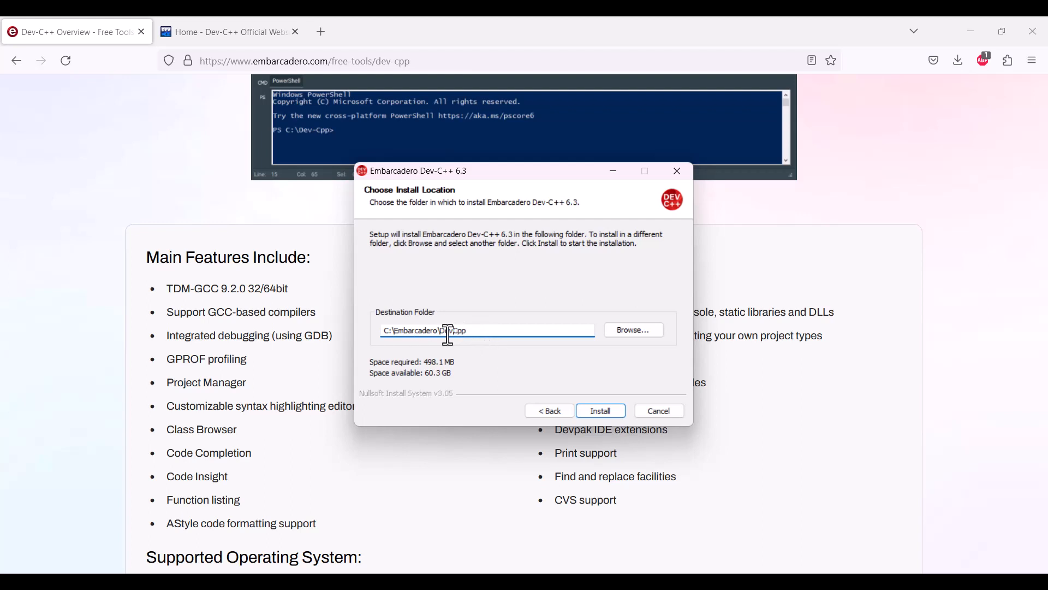
mouse_move(491, 336)
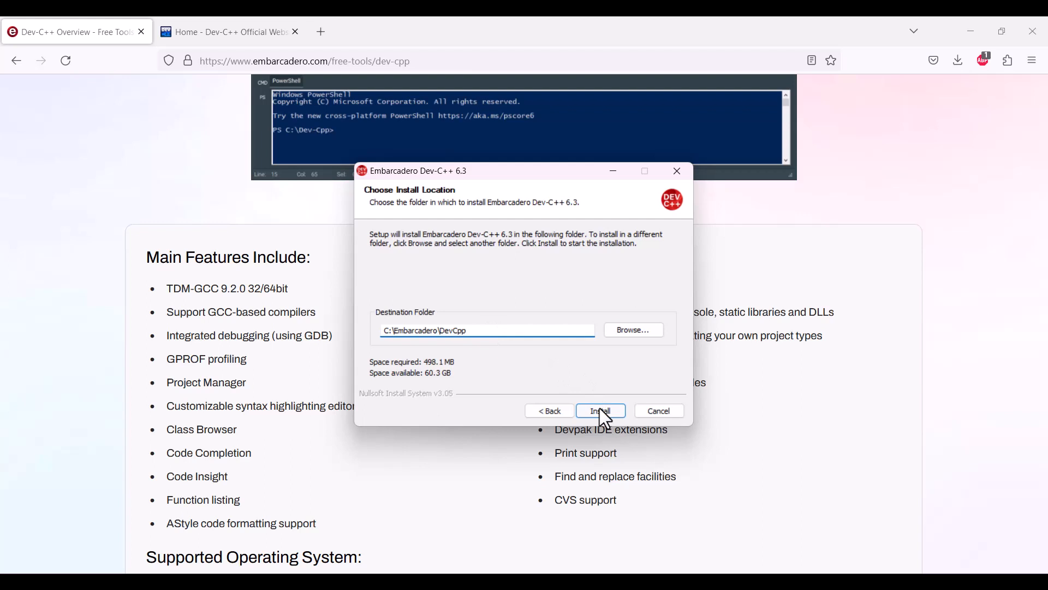
- Start the Dev-C++ installation and browse the Firefox page while setup runs
left_click(599, 411)
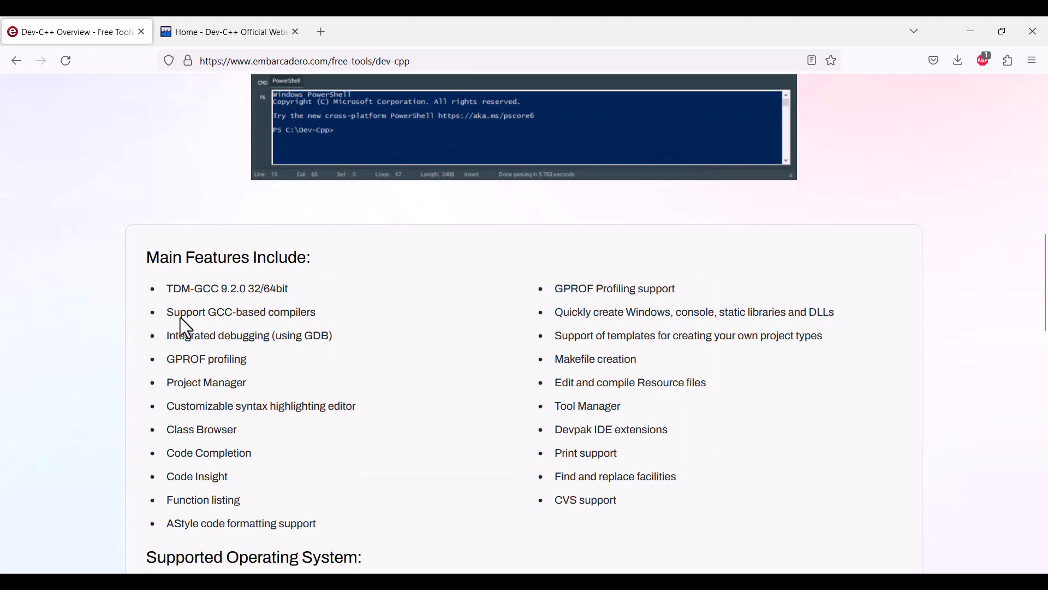
scroll("down", 3)
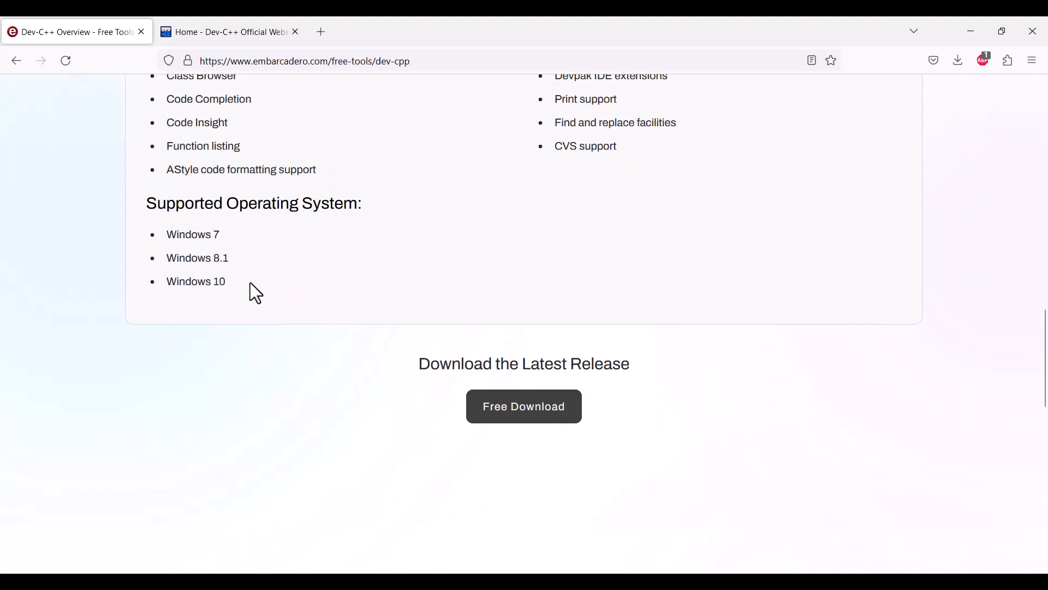
mouse_move(354, 251)
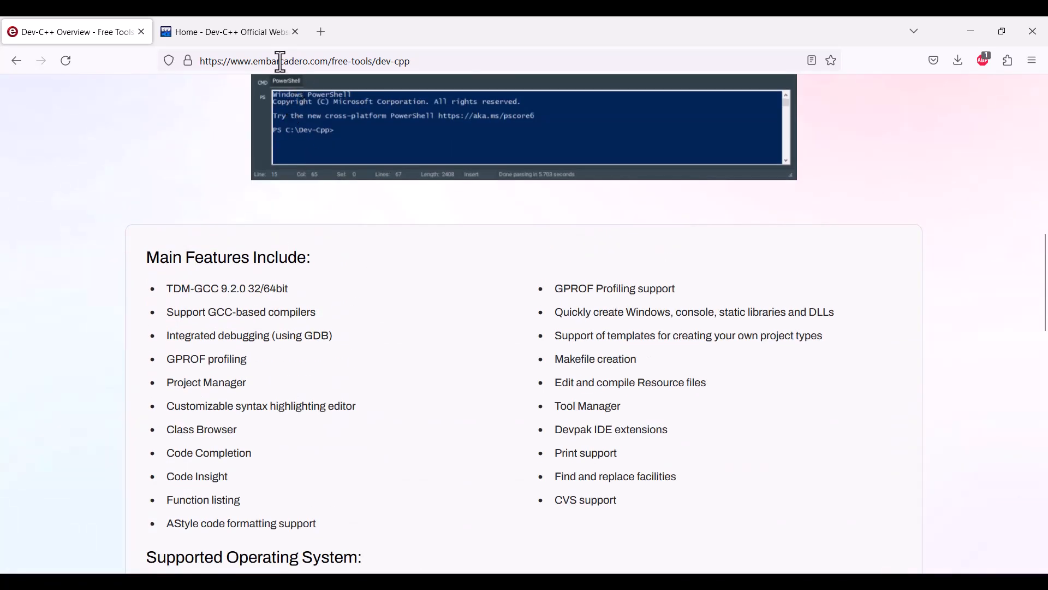
- Visit the bloodshed.net tab, then return to the Embarcadero page as setup completes
left_click(229, 32)
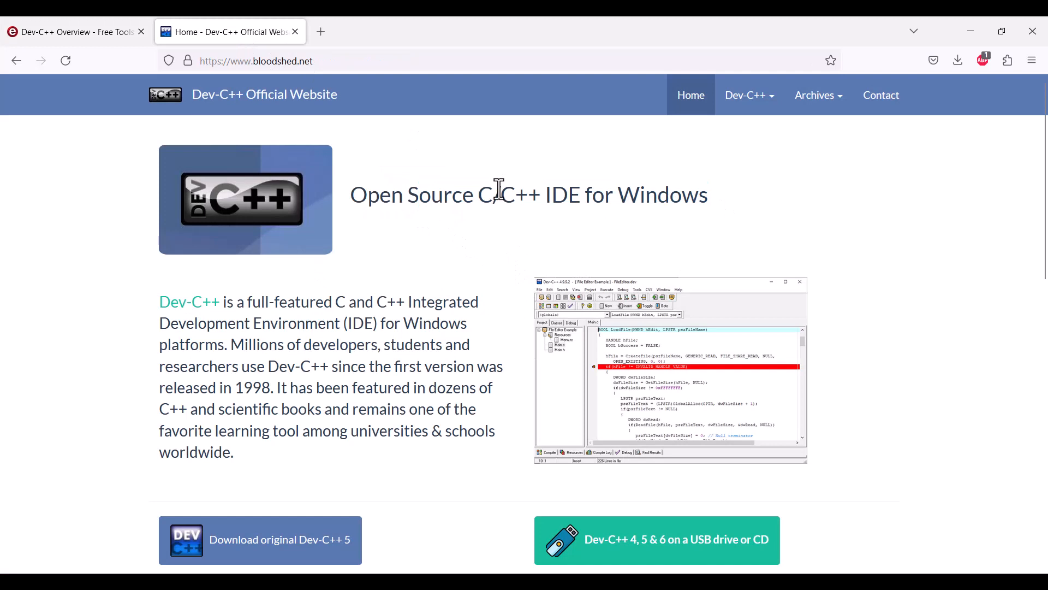
mouse_move(363, 315)
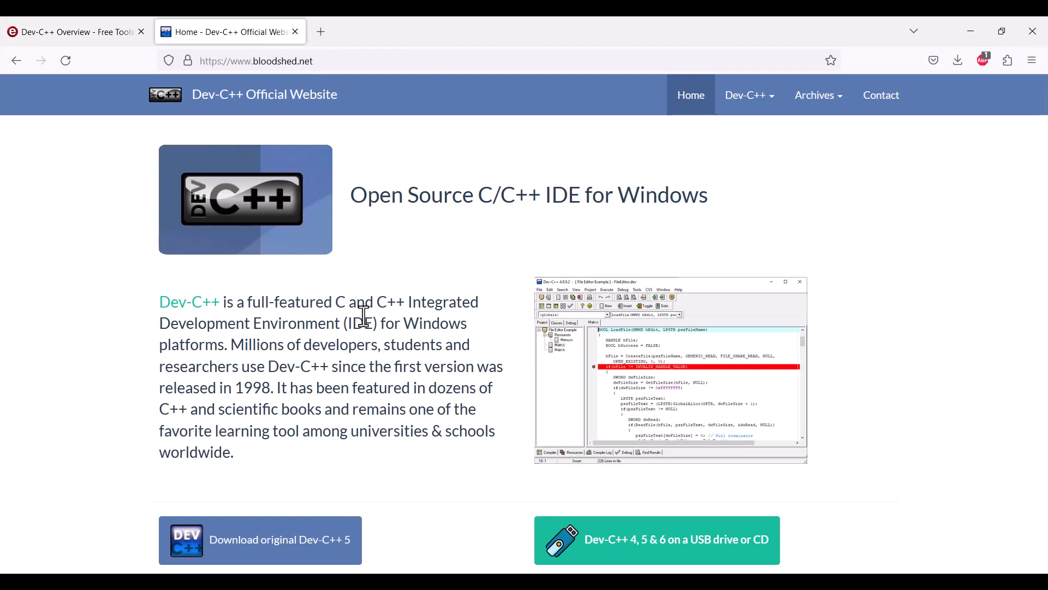
left_click(73, 31)
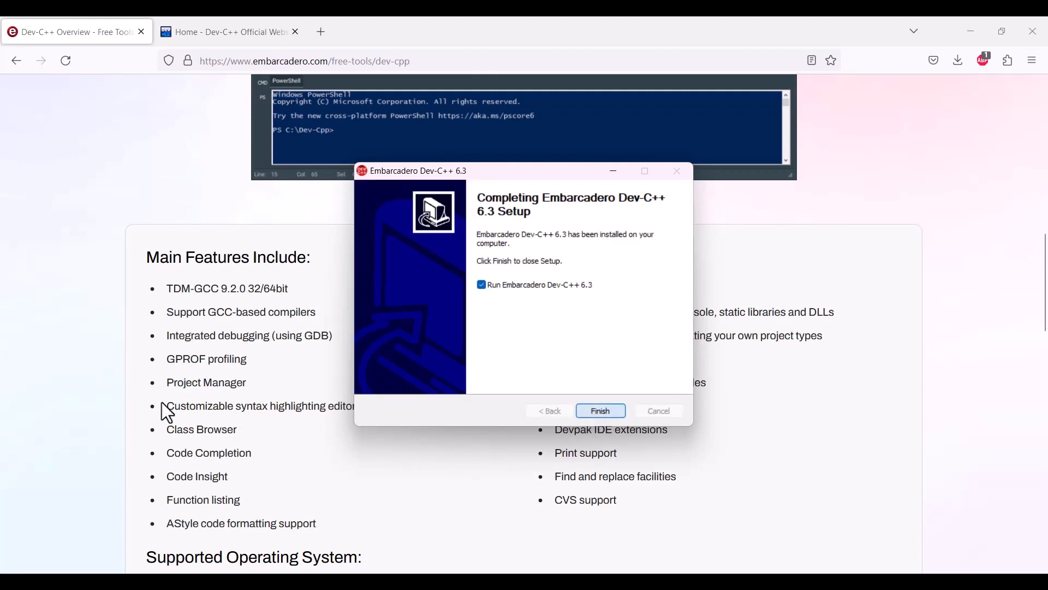
- Finish setup, launch Dev-C++ and keep English in first-time configuration
left_click(600, 411)
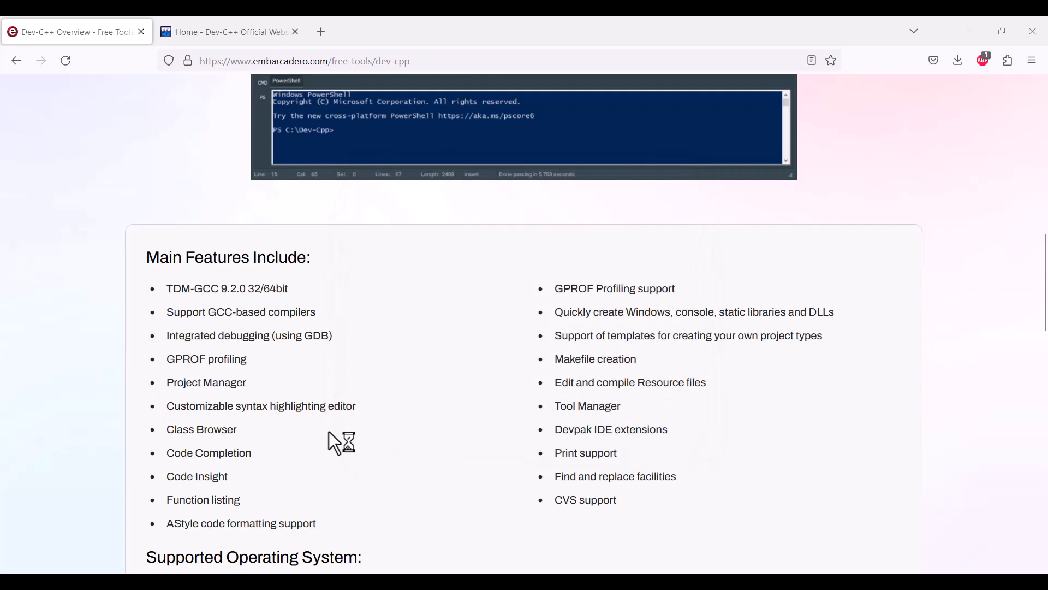
mouse_move(5, 434)
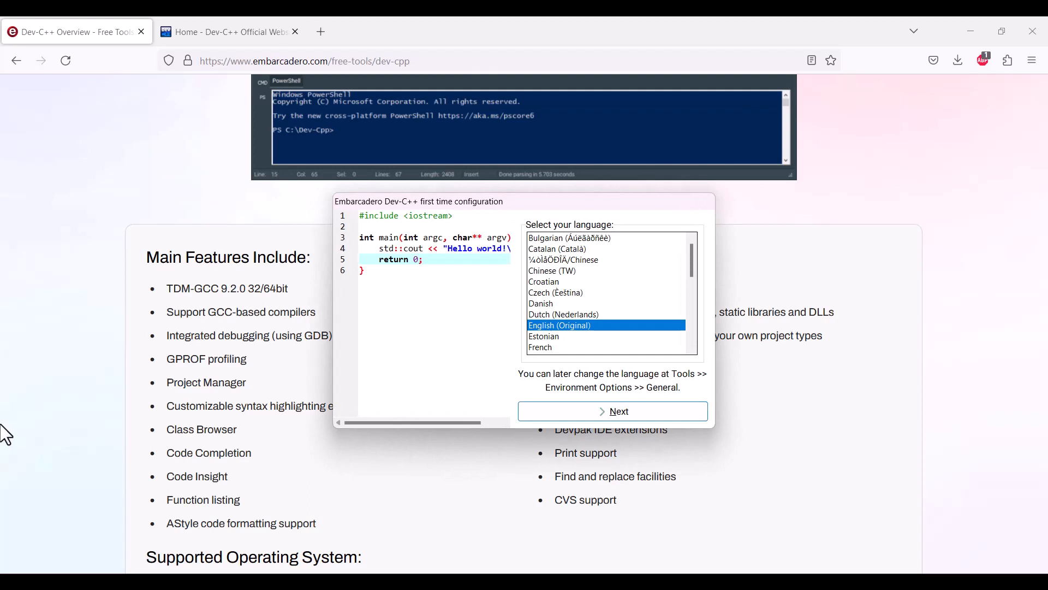
mouse_move(548, 260)
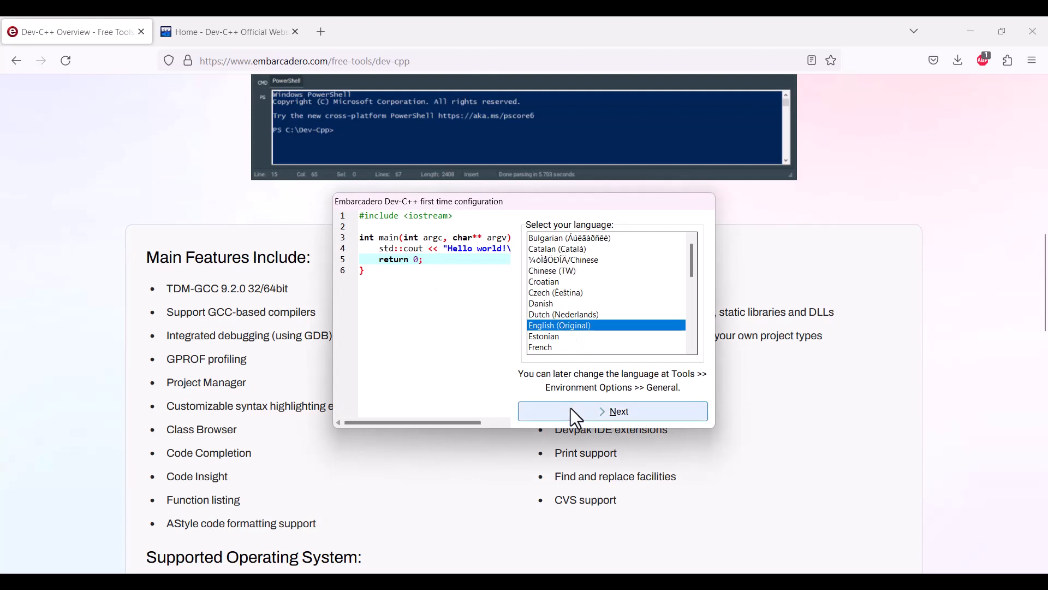
left_click(613, 411)
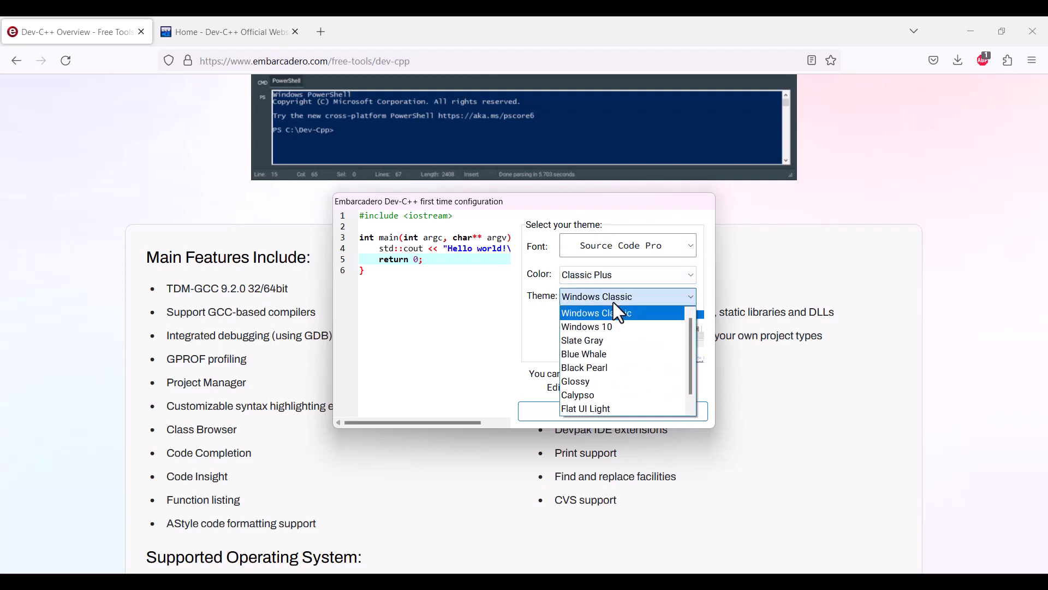
- Try the Windows 10, Slate Gray and Calypso themes and complete the configuration
left_click(586, 326)
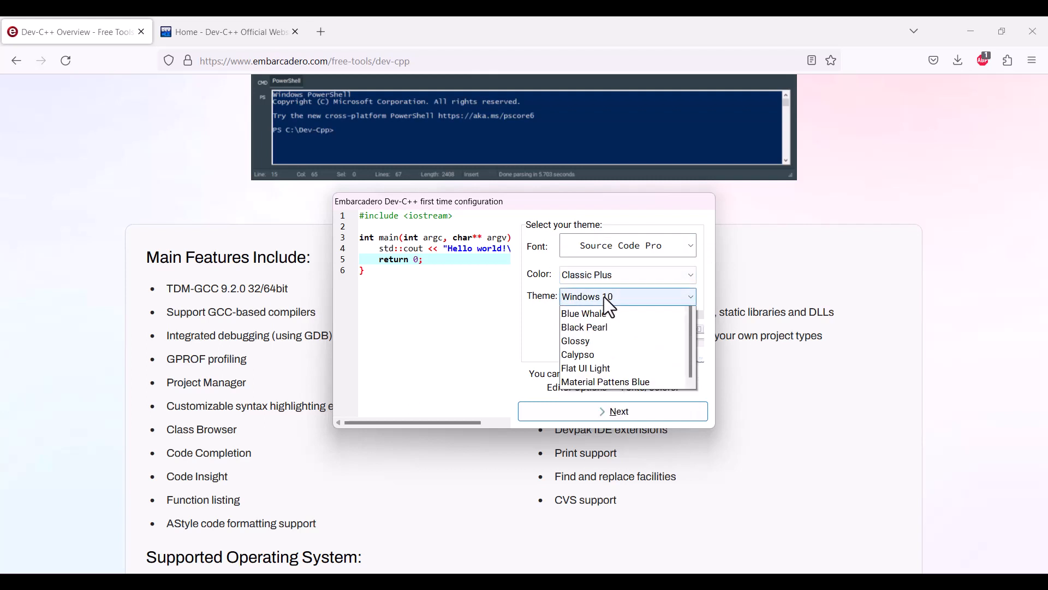
left_click(582, 327)
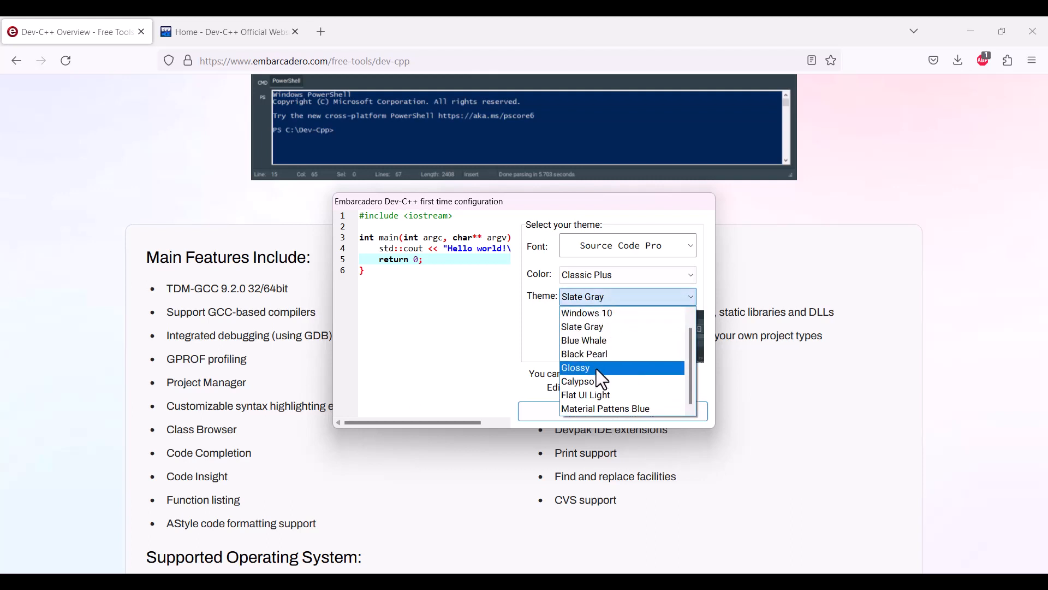
left_click(585, 394)
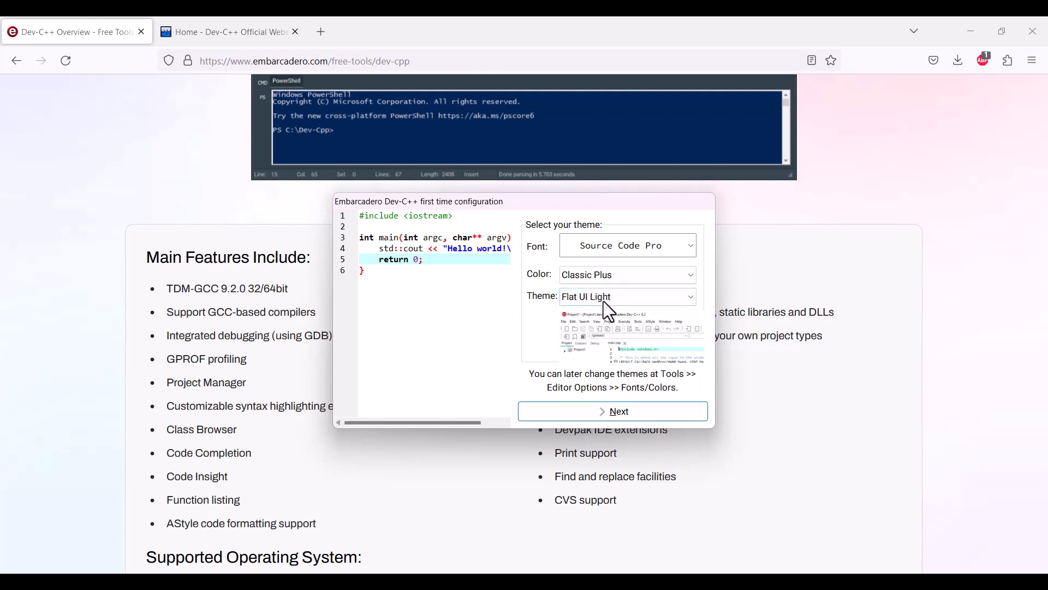
left_click(627, 296)
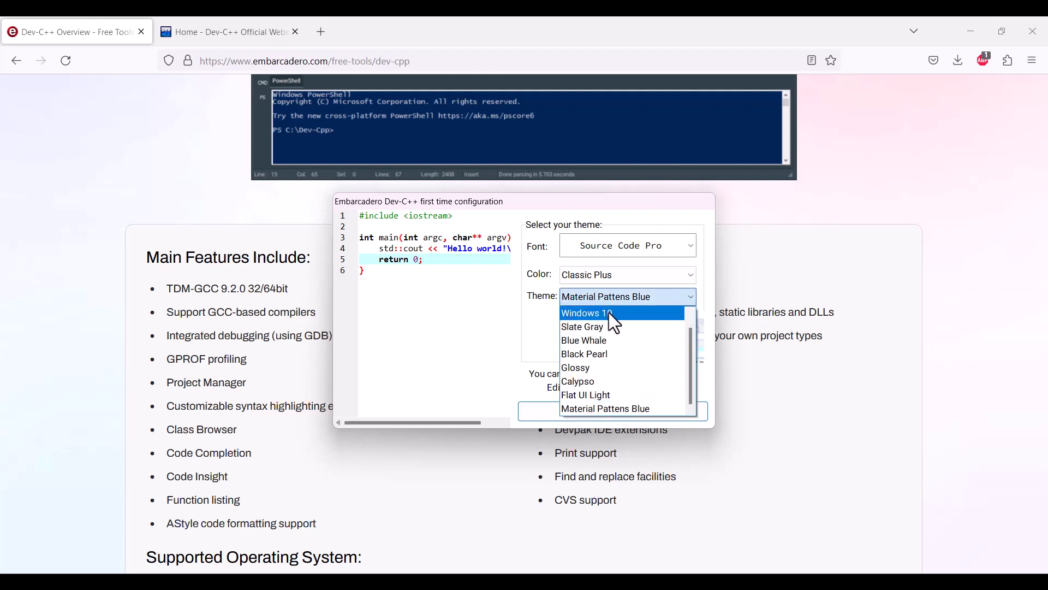
mouse_move(607, 384)
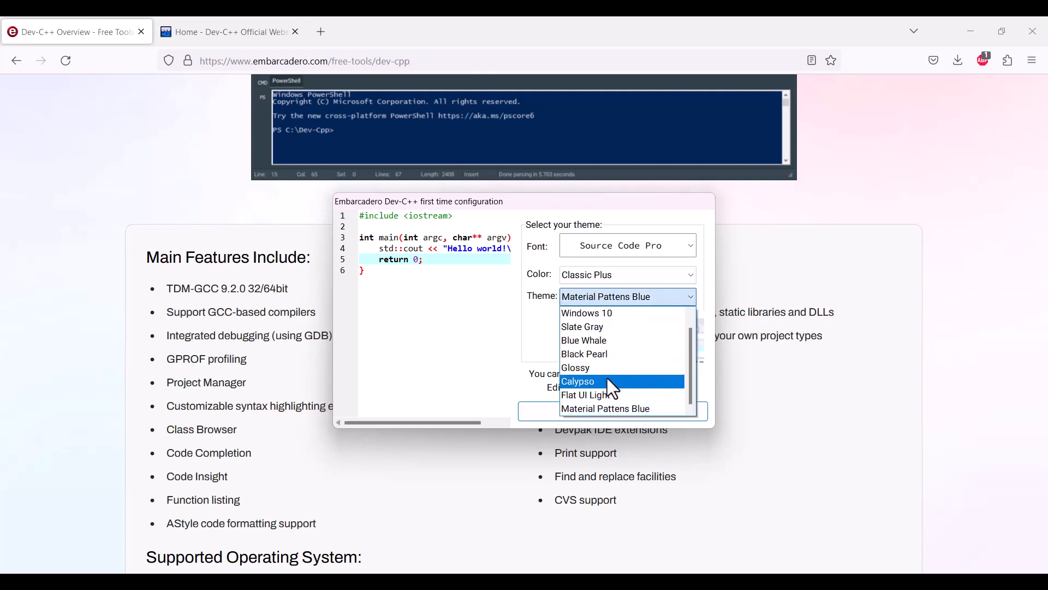
left_click(576, 381)
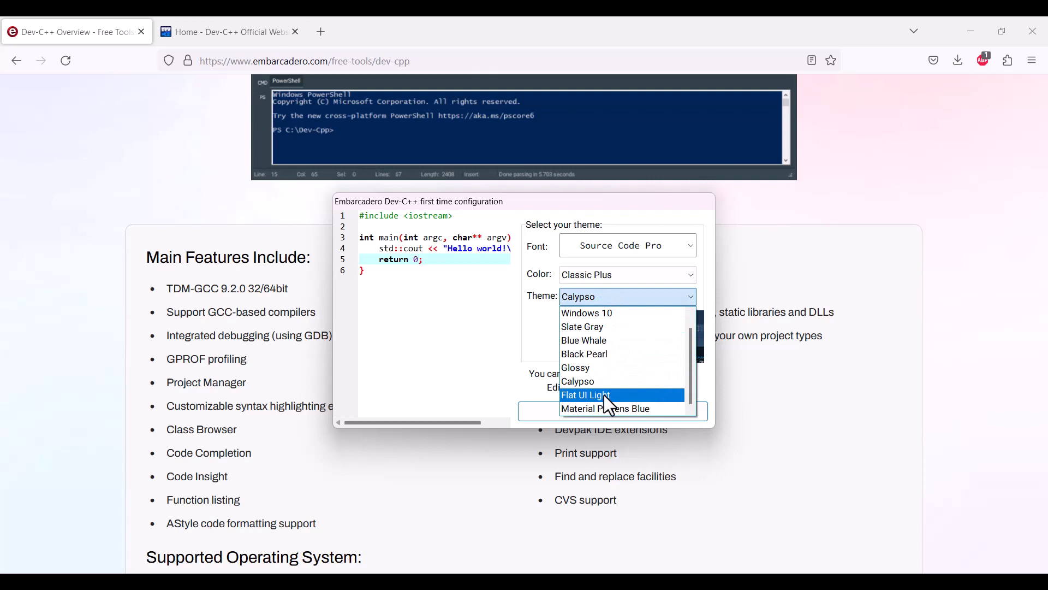
left_click(585, 394)
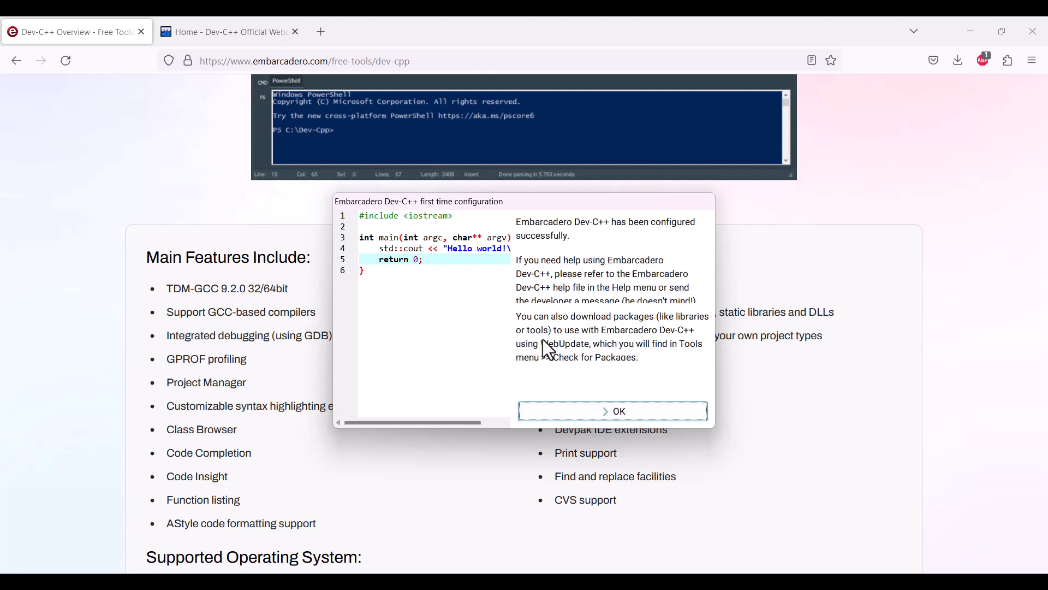
mouse_move(633, 374)
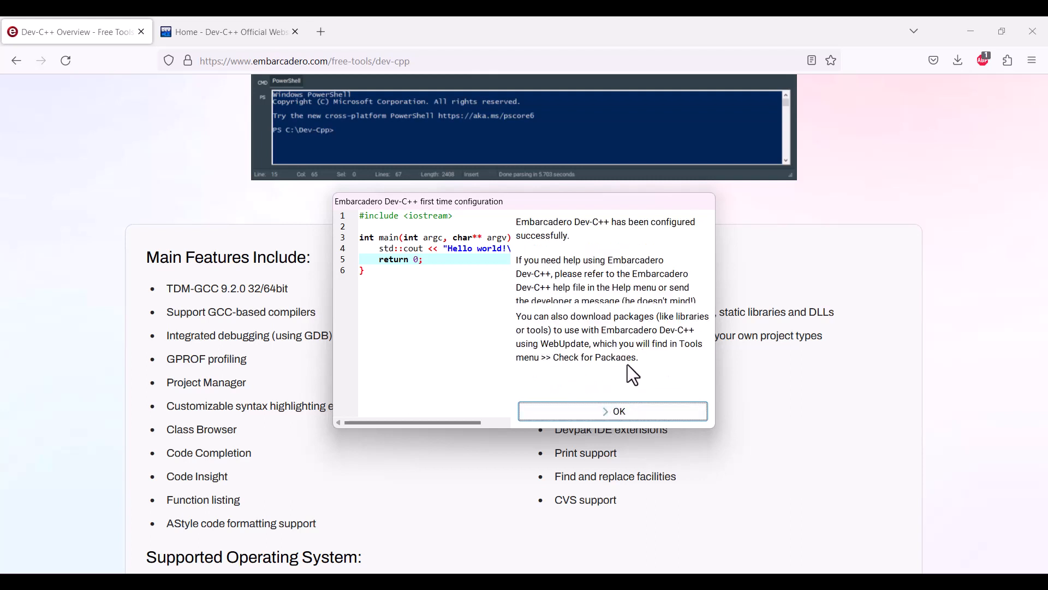
left_click(613, 410)
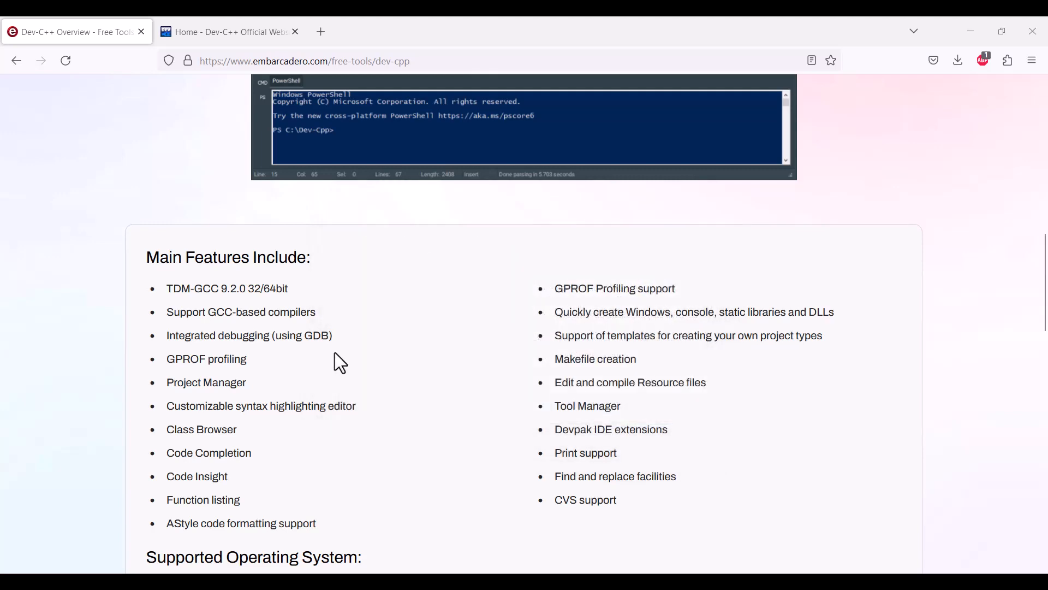
mouse_move(411, 357)
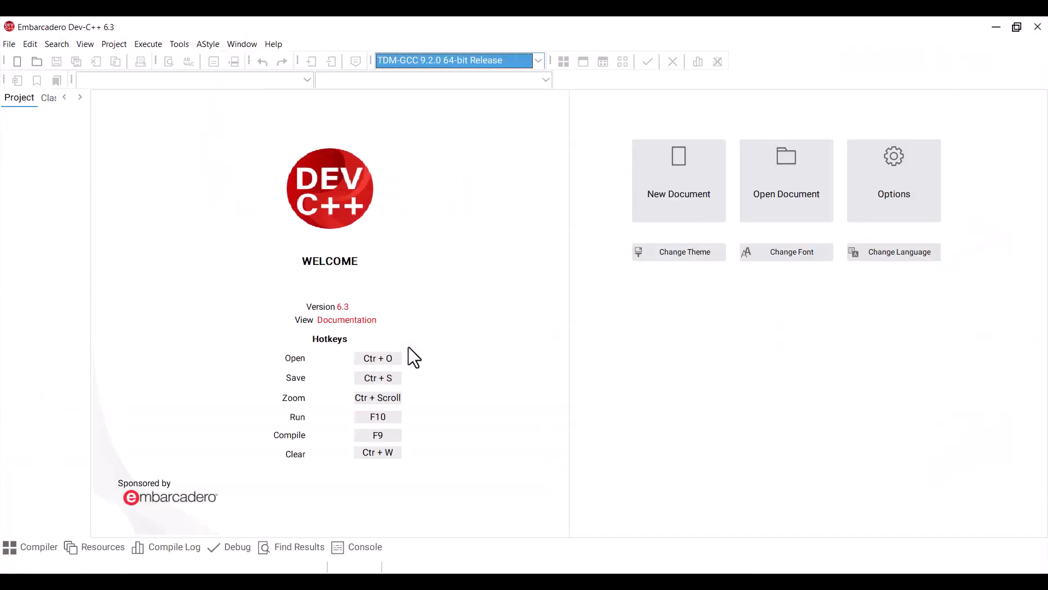
mouse_move(148, 339)
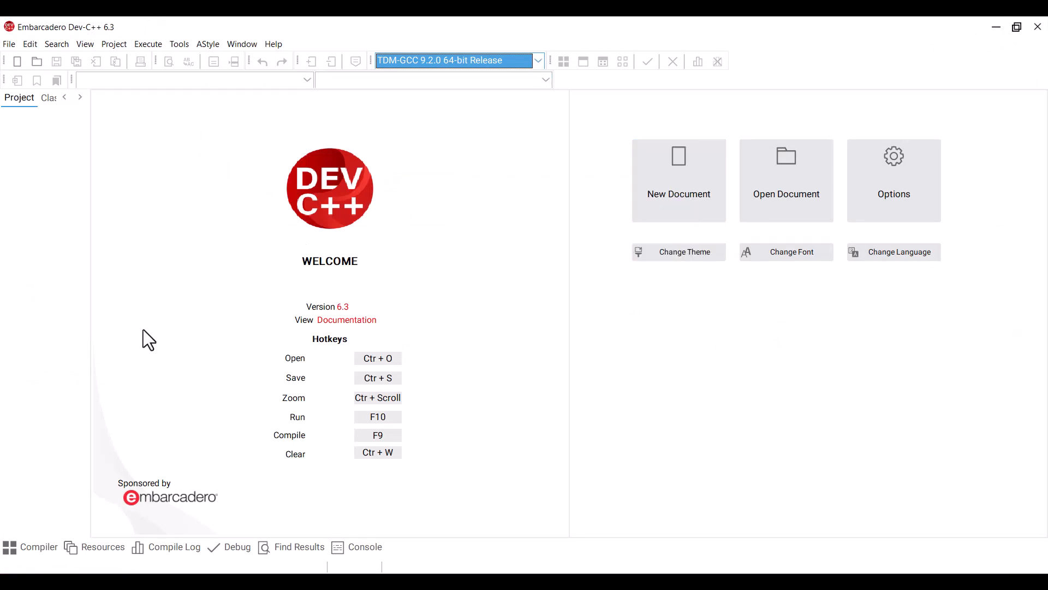
mouse_move(146, 333)
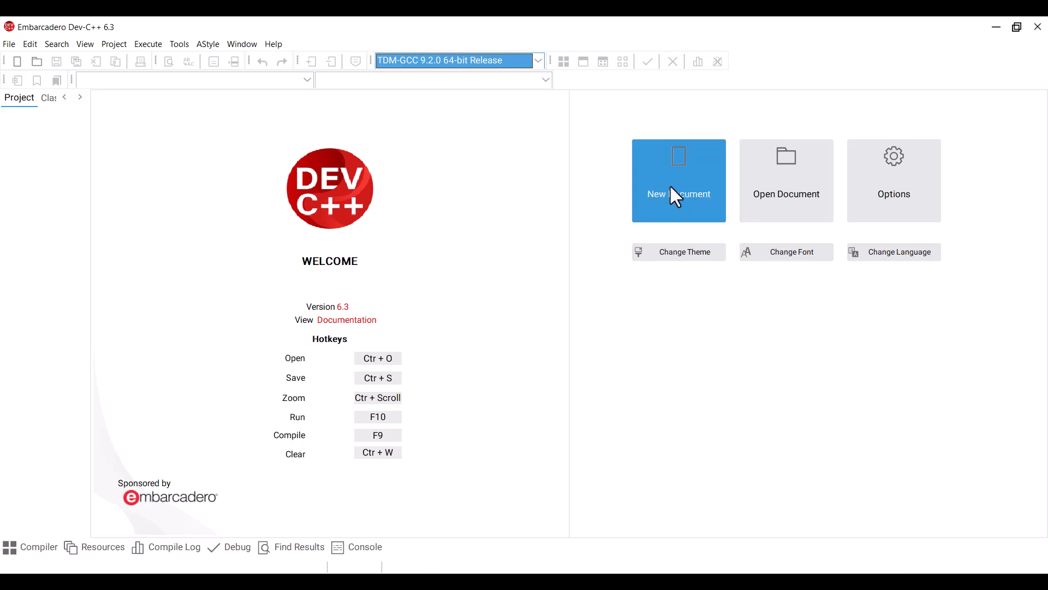
- Create a new source file containing the line #hello world
left_click(679, 180)
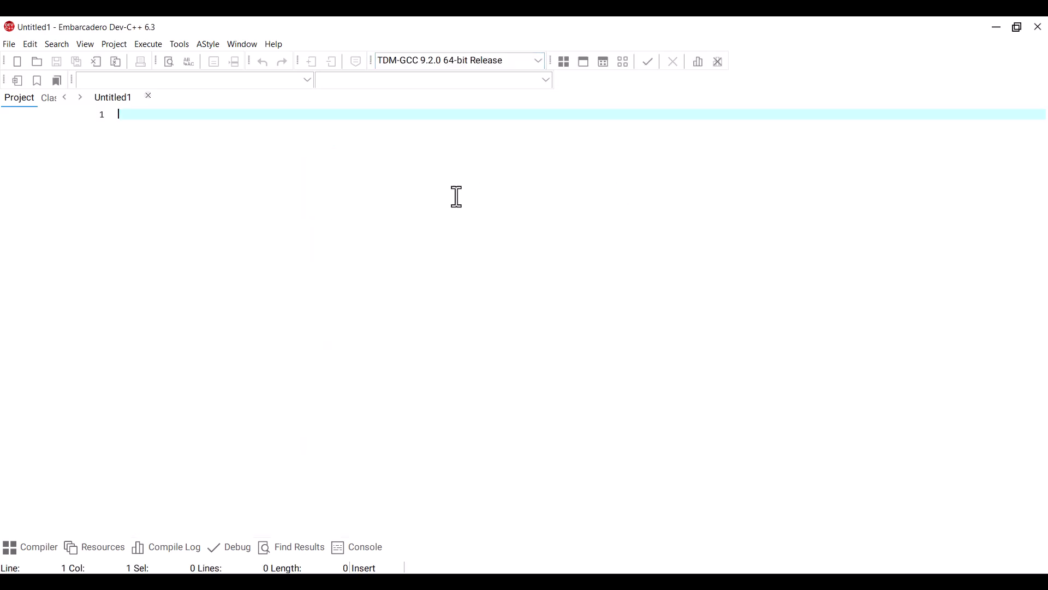
mouse_move(225, 151)
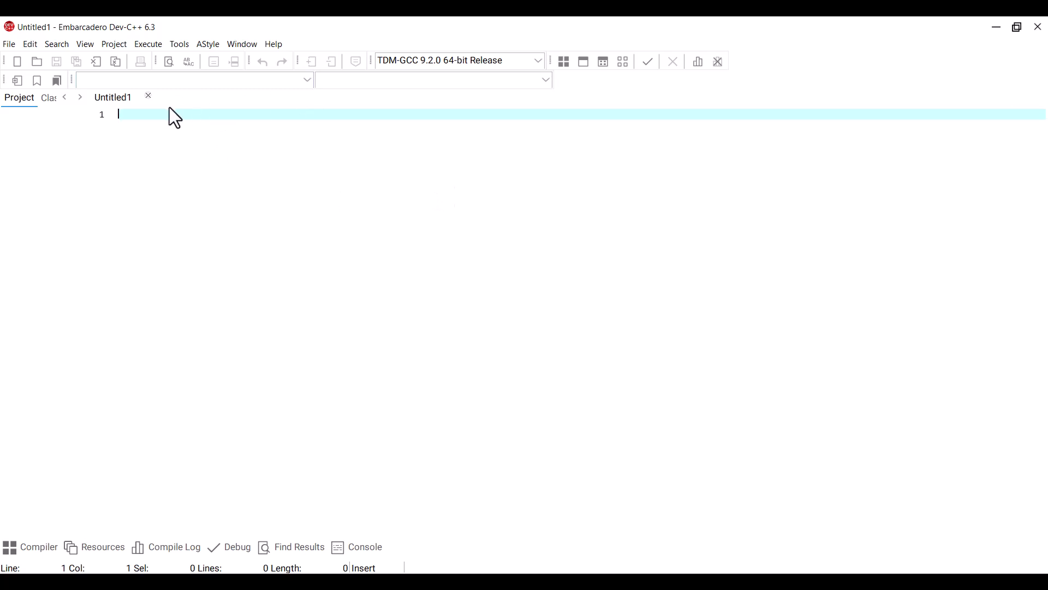
type("#")
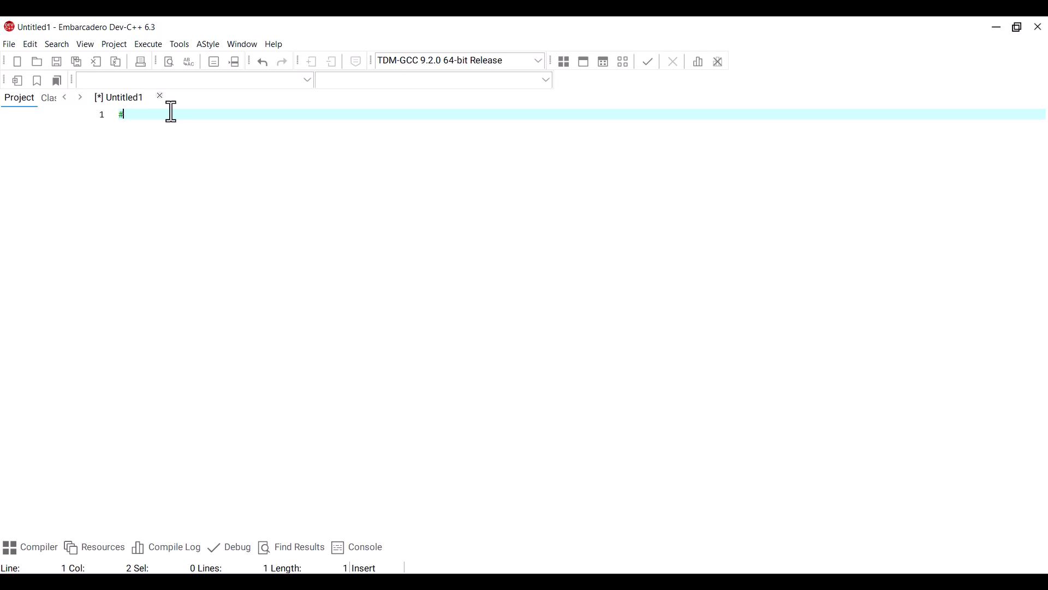
type("hello world")
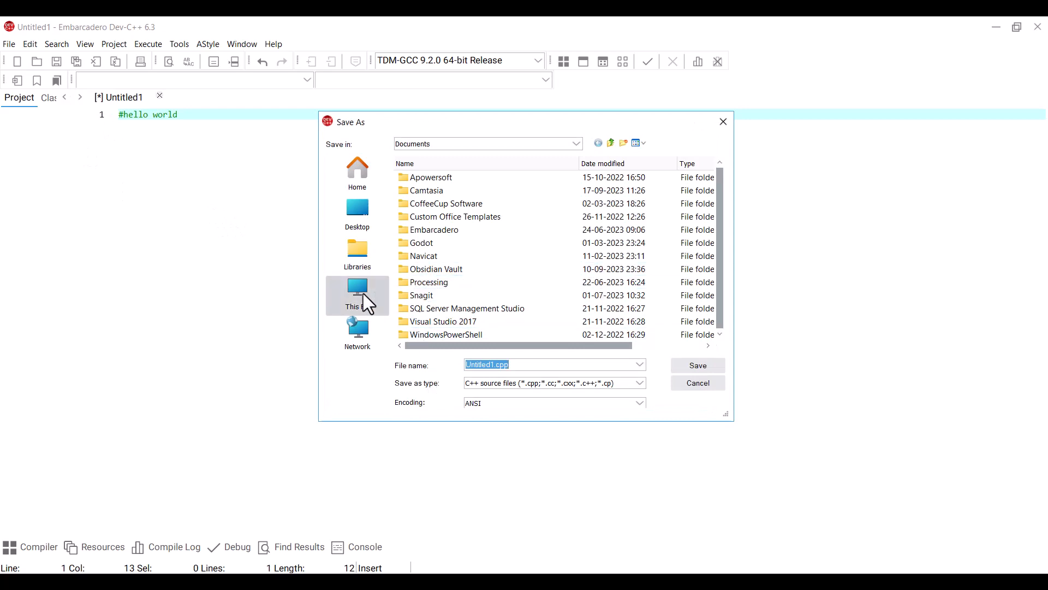
- Save the file as hello.cpp on the Data (D:) drive
left_click(357, 296)
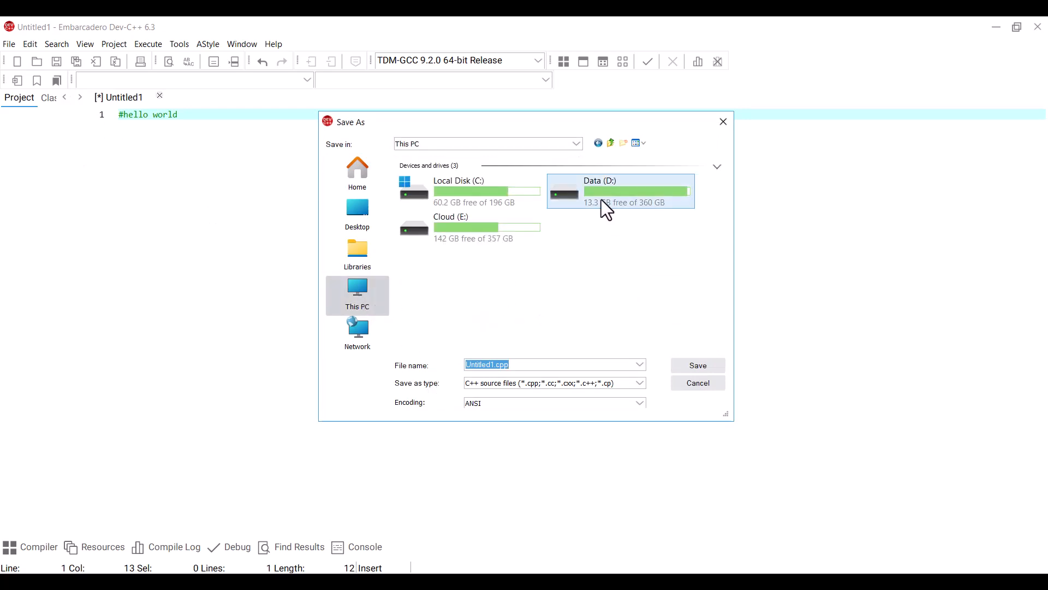
double_click(619, 190)
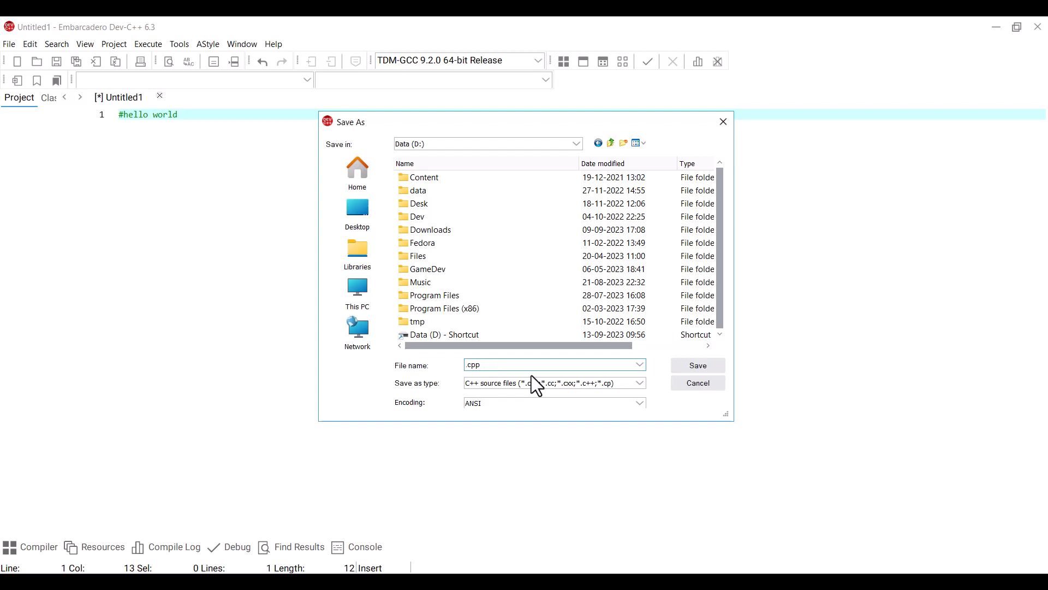
type("hello")
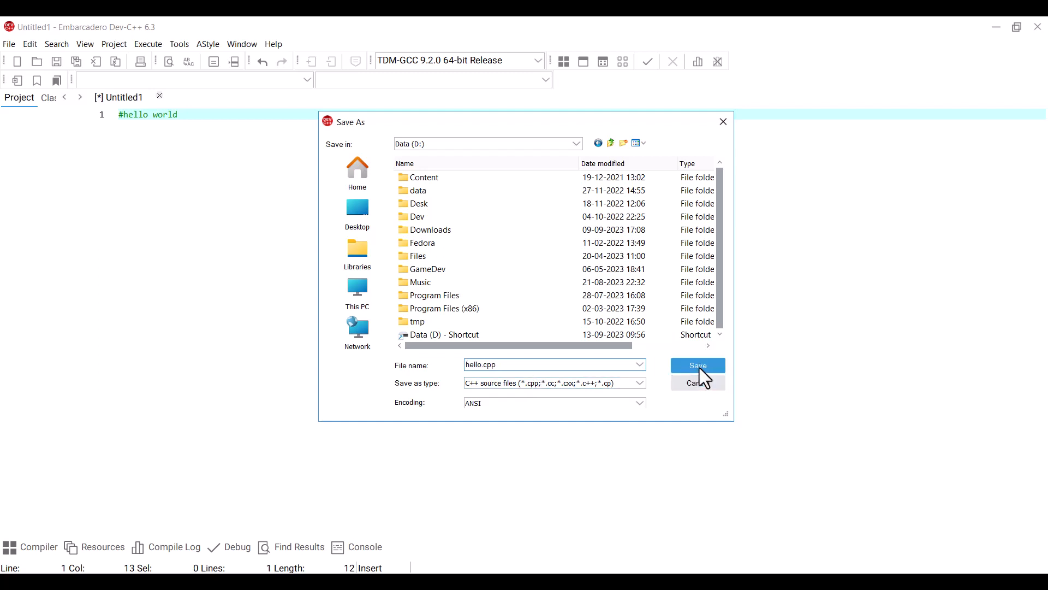
left_click(698, 365)
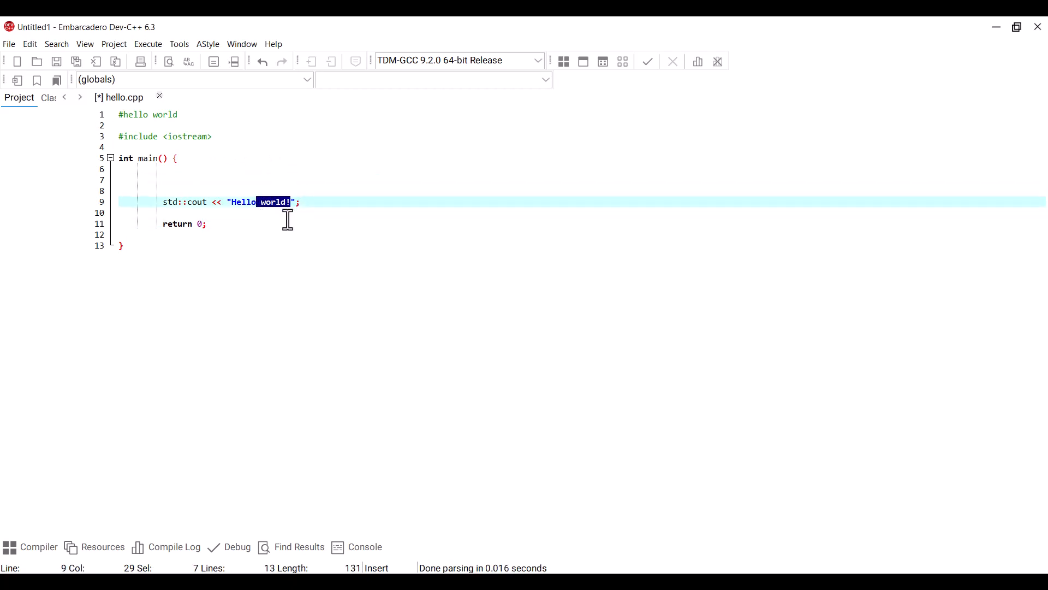
- Replace the cout greeting with a personal Hello message ending in '!' and save
type("De")
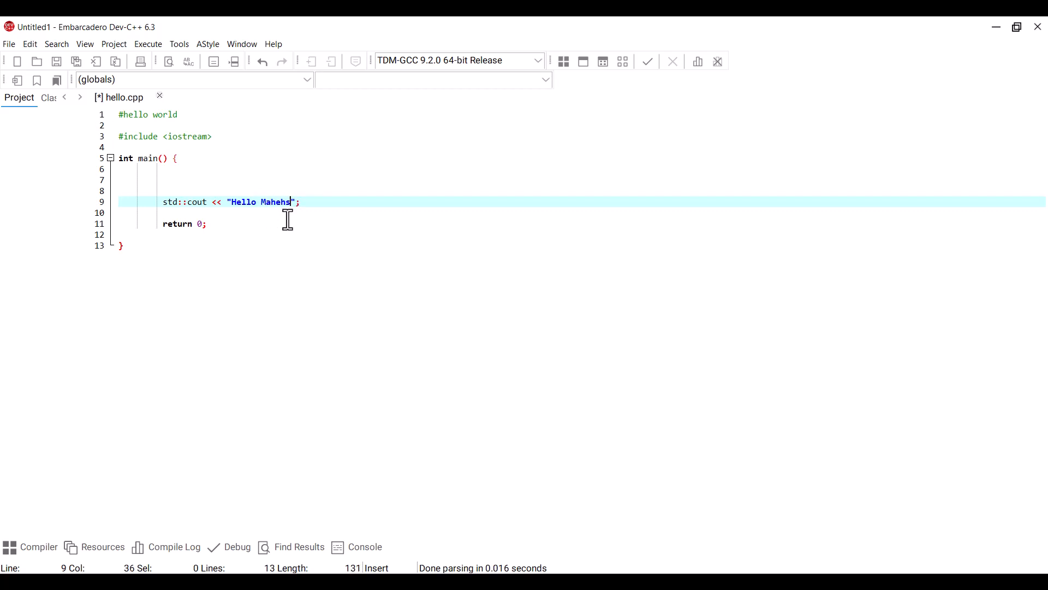
type("!")
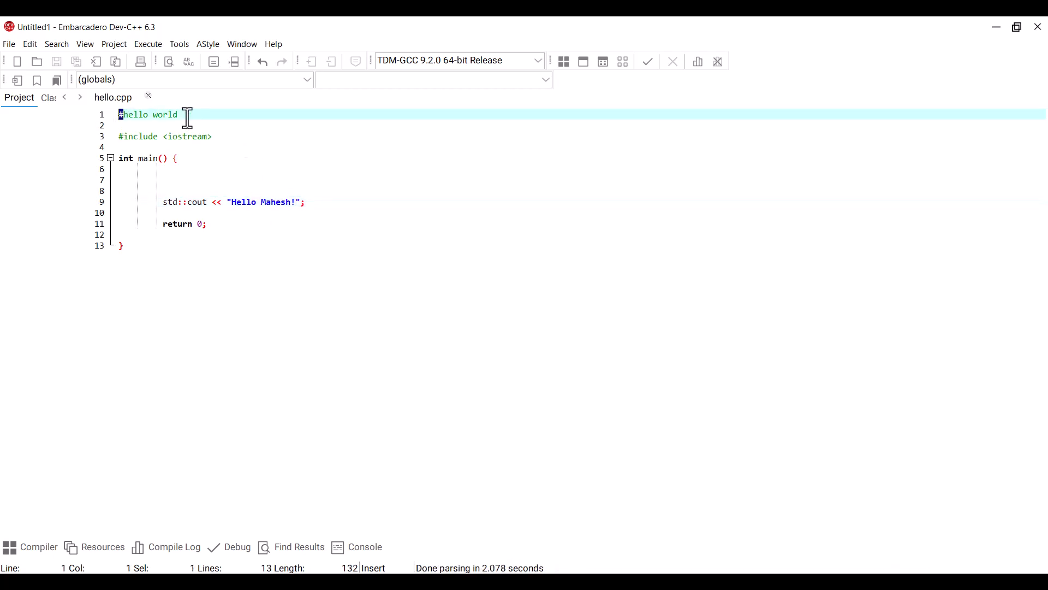
- Replace the #hello world line with the comment //helloworld and save
key("Delete")
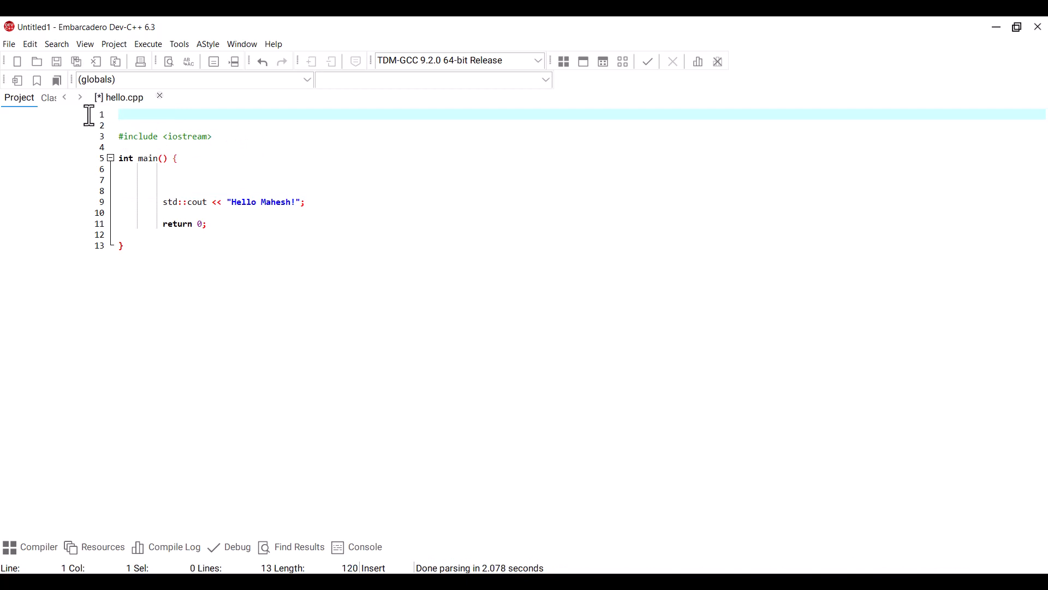
key("Backspace")
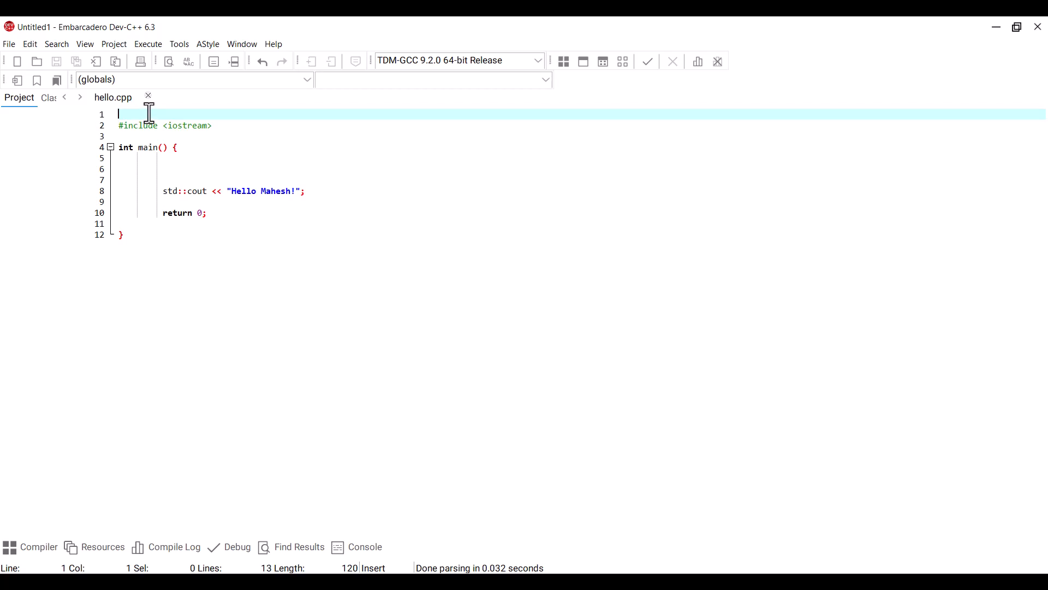
type("//helloworld")
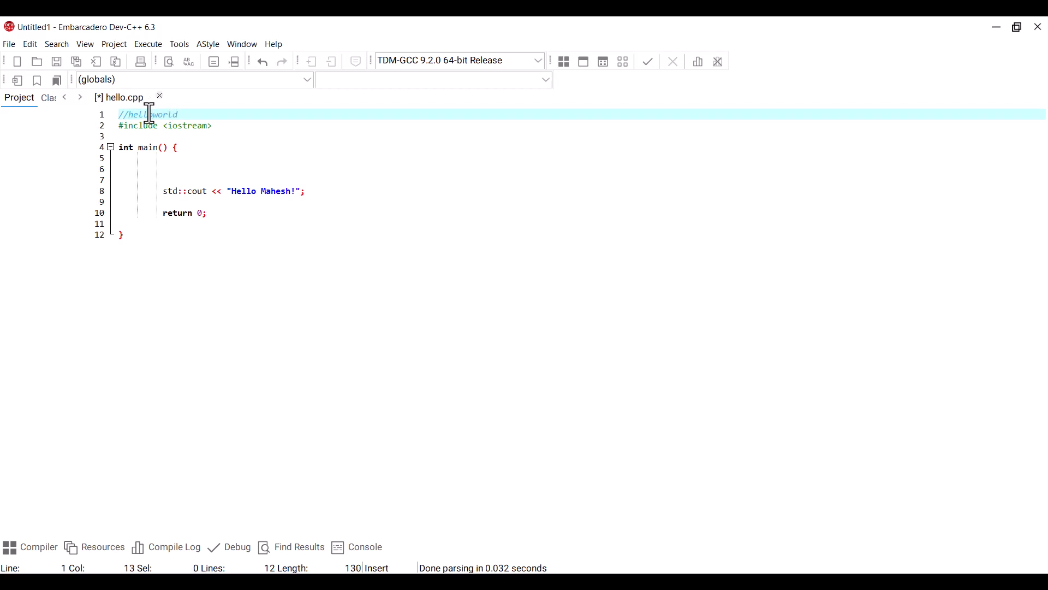
type("/")
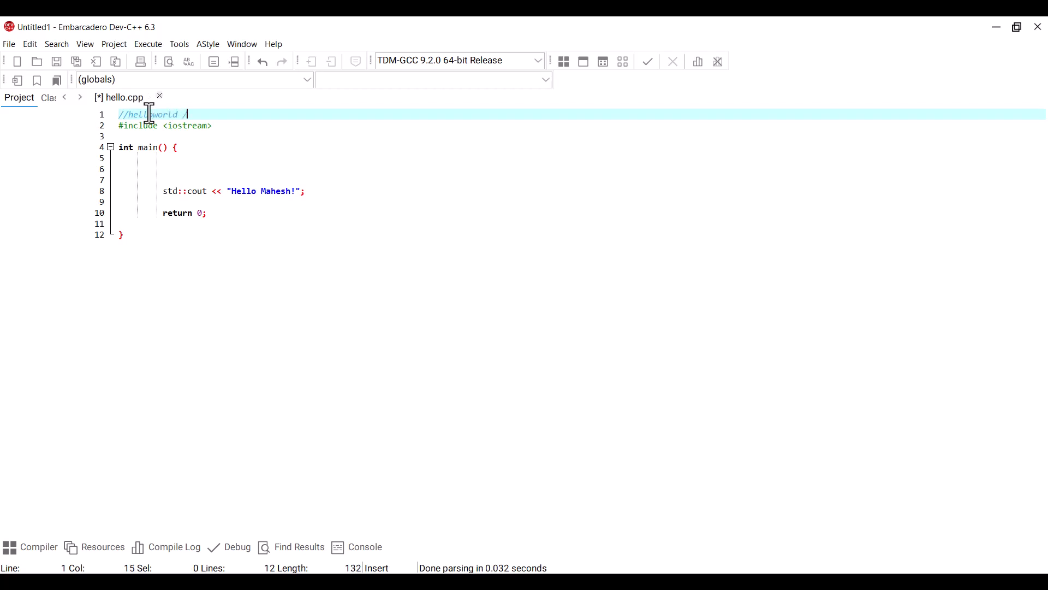
type("*")
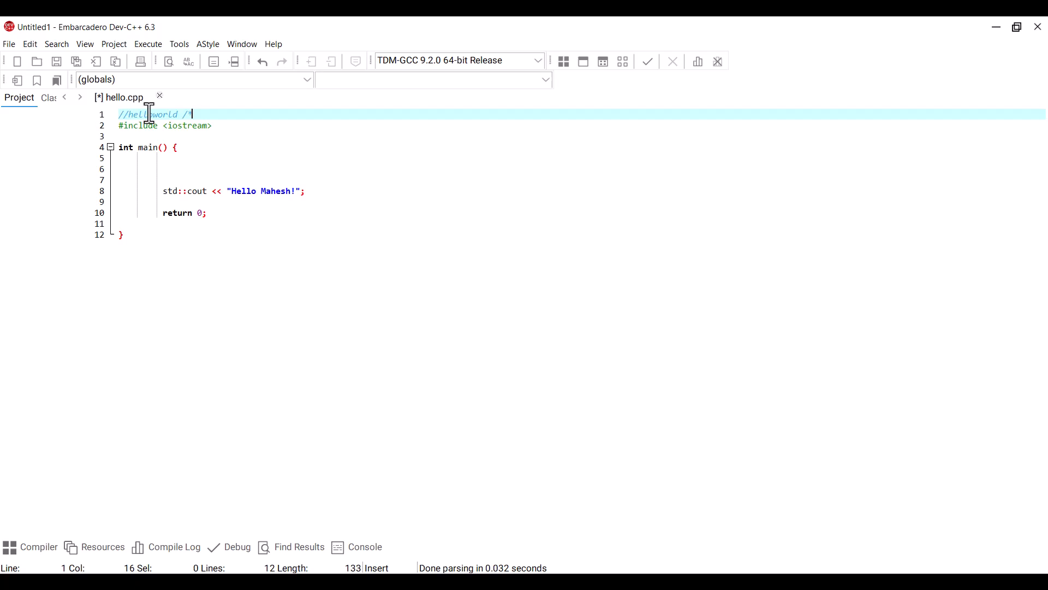
key("BackSpace")
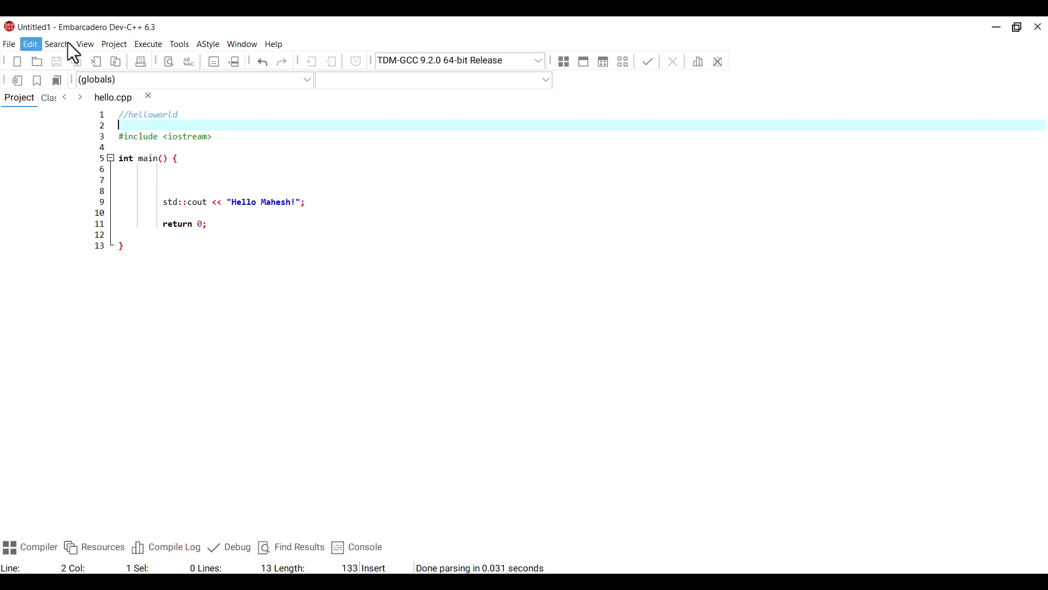
- Run hello.cpp from the Execute menu, compiling it into D:\hello.exe with 0 errors and 0 warnings
left_click(148, 44)
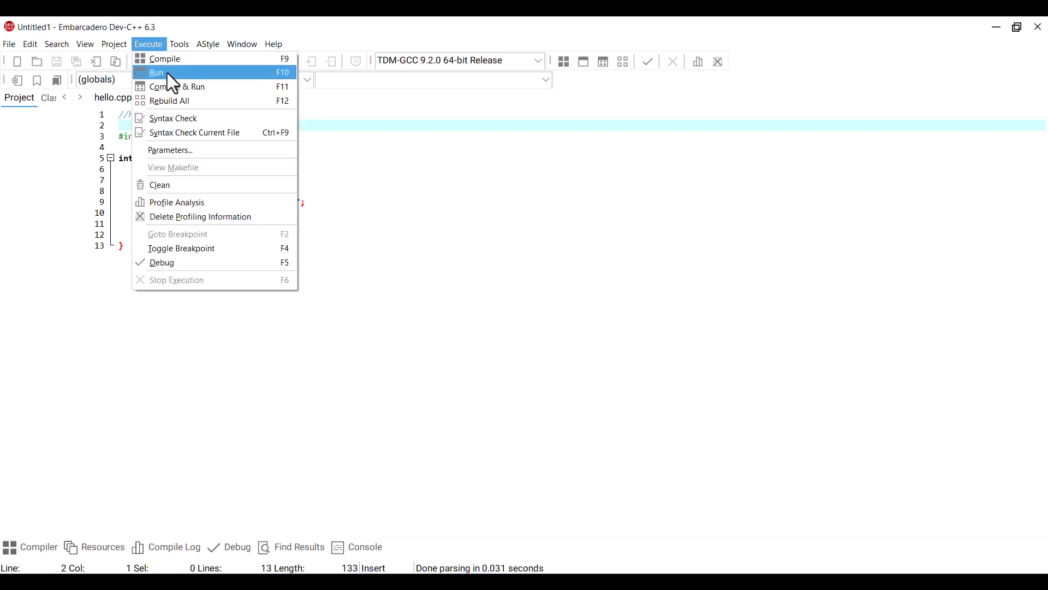
left_click(165, 59)
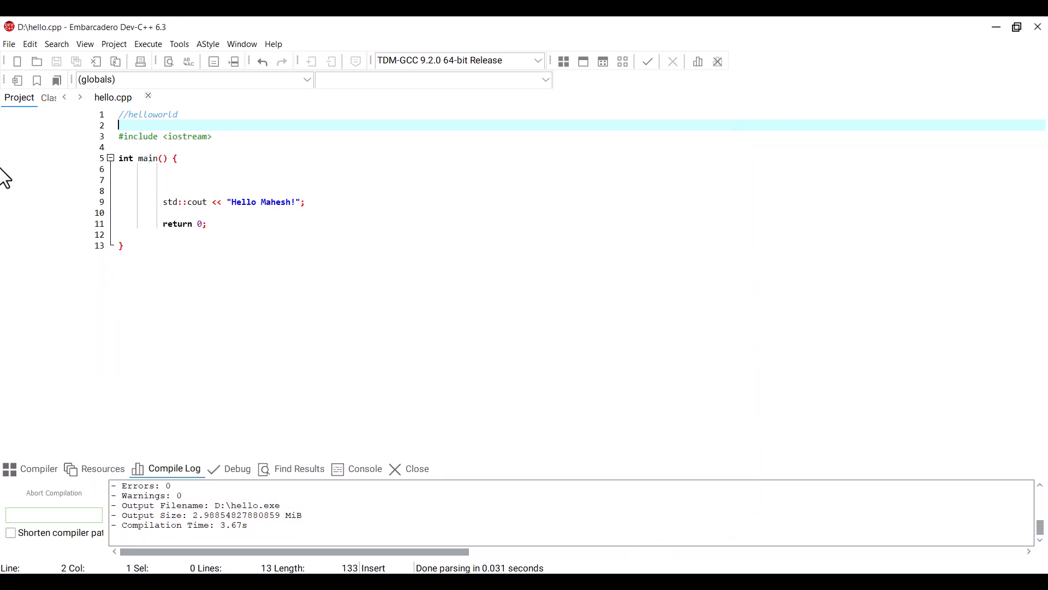
mouse_move(100, 221)
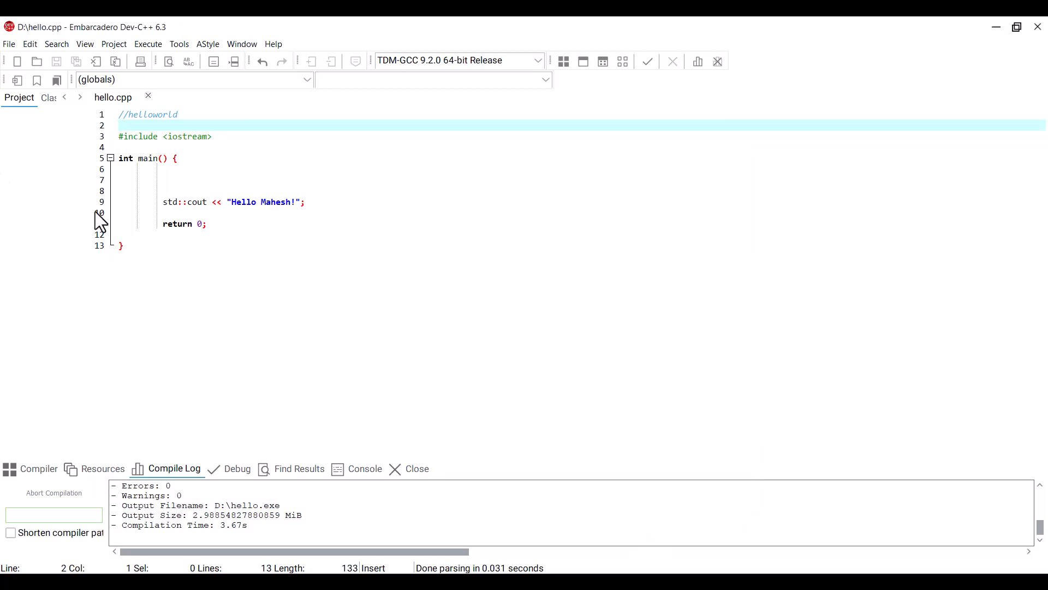